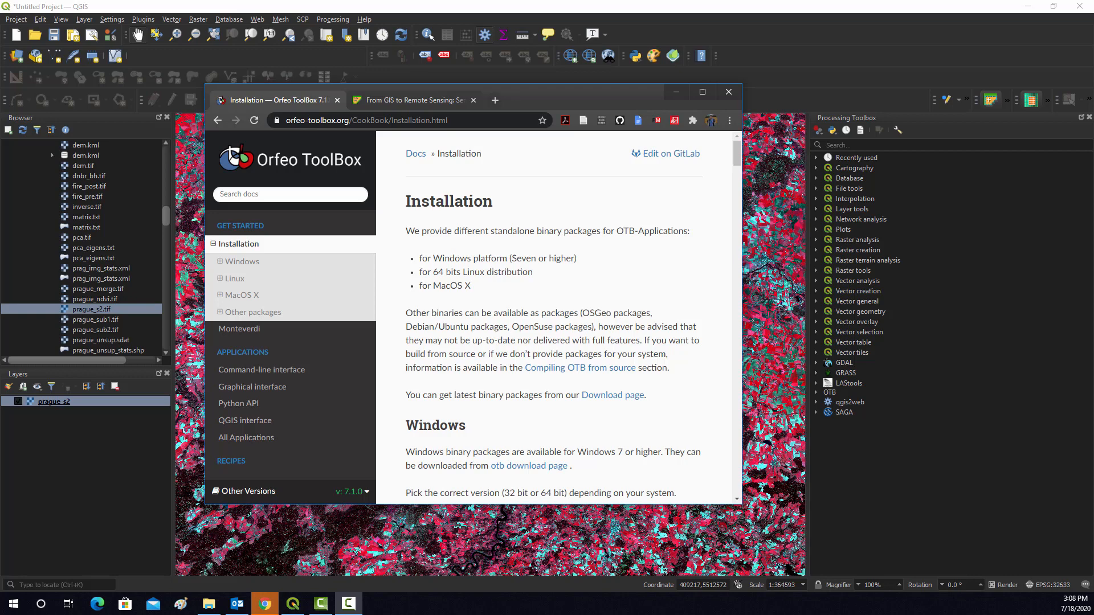
mouse_move(705, 368)
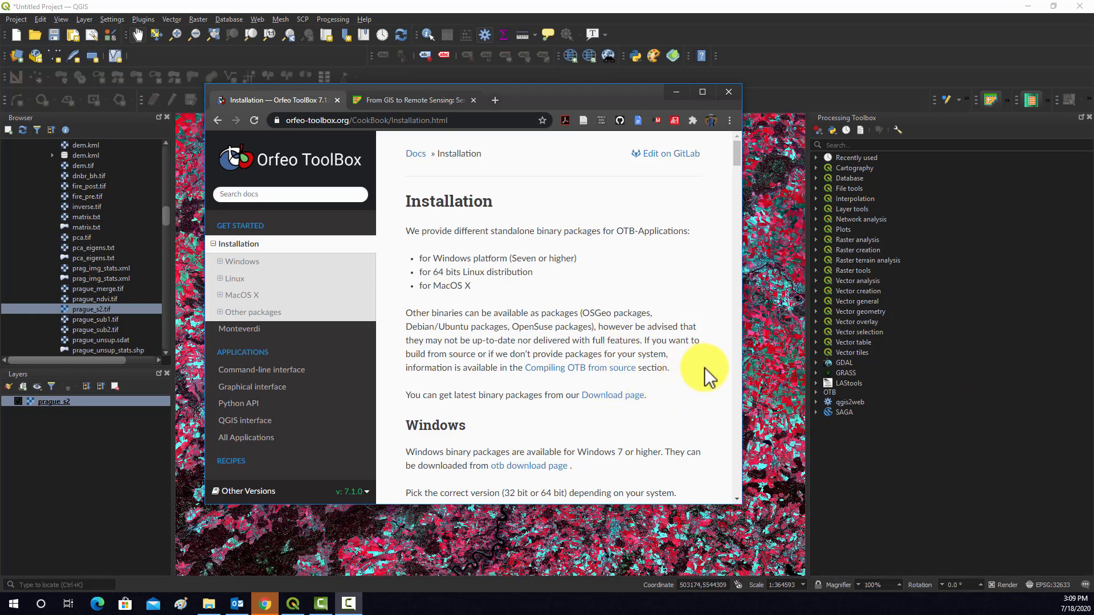
mouse_move(745, 378)
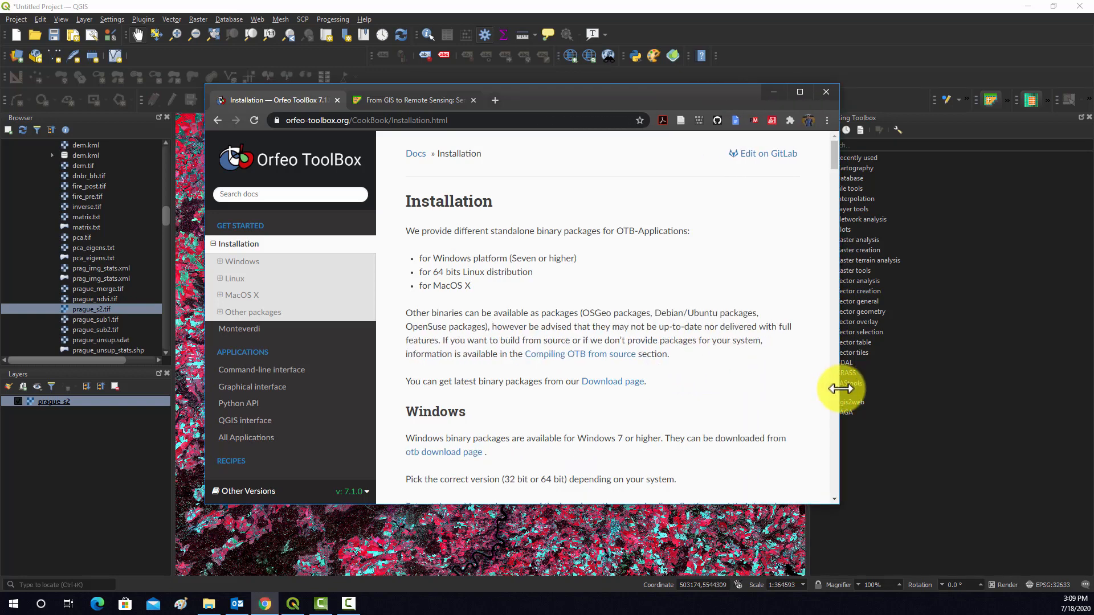
mouse_move(310, 251)
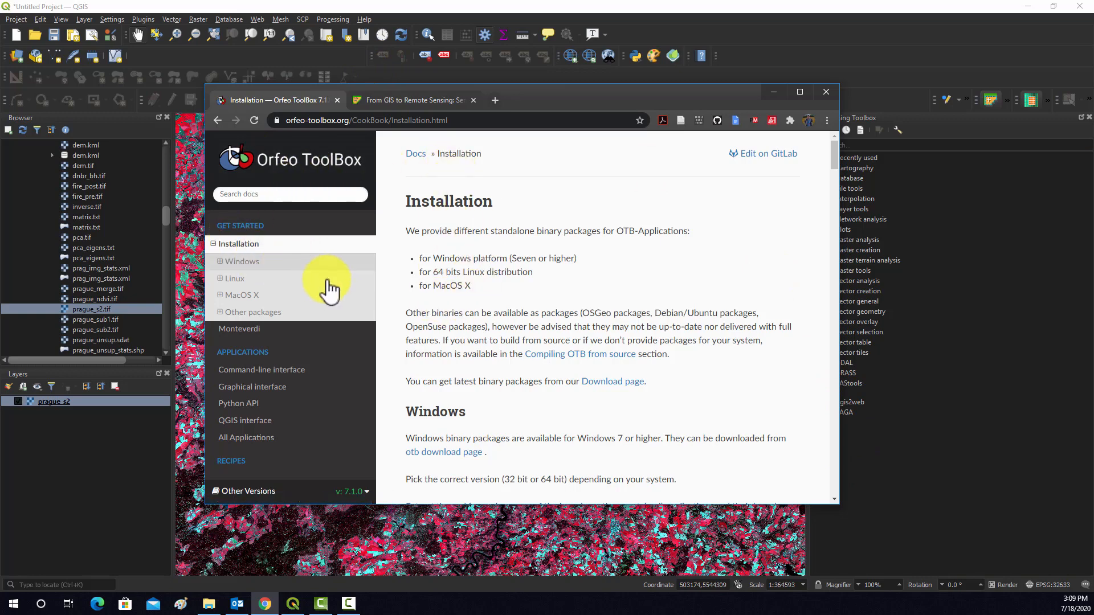
mouse_move(263, 254)
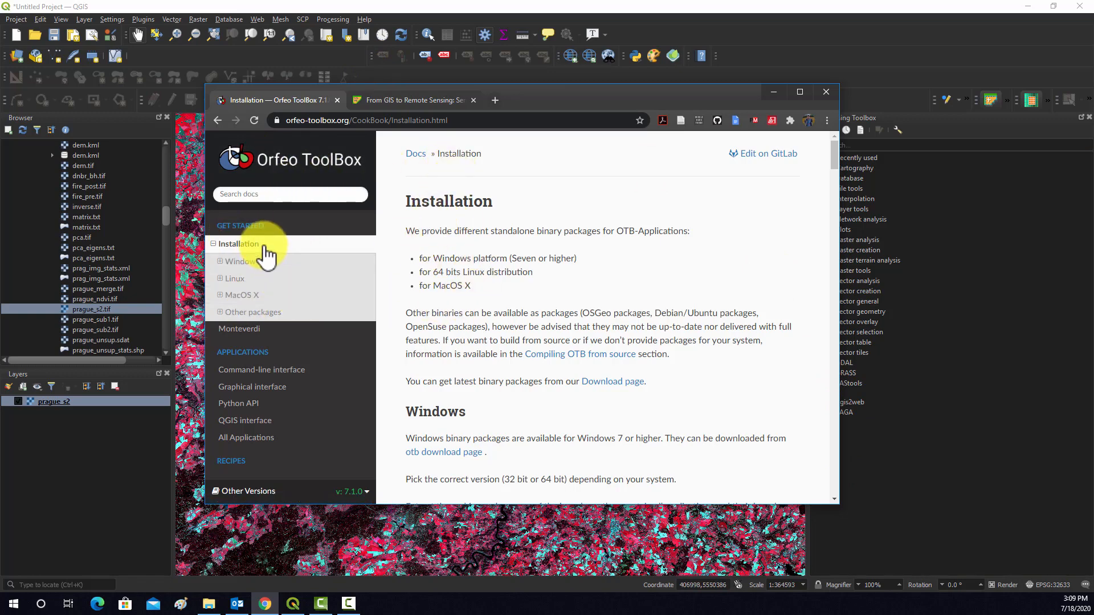
Browse the Orfeo ToolBox site's Installation, Python API and applications list pages.
scroll("down", 3)
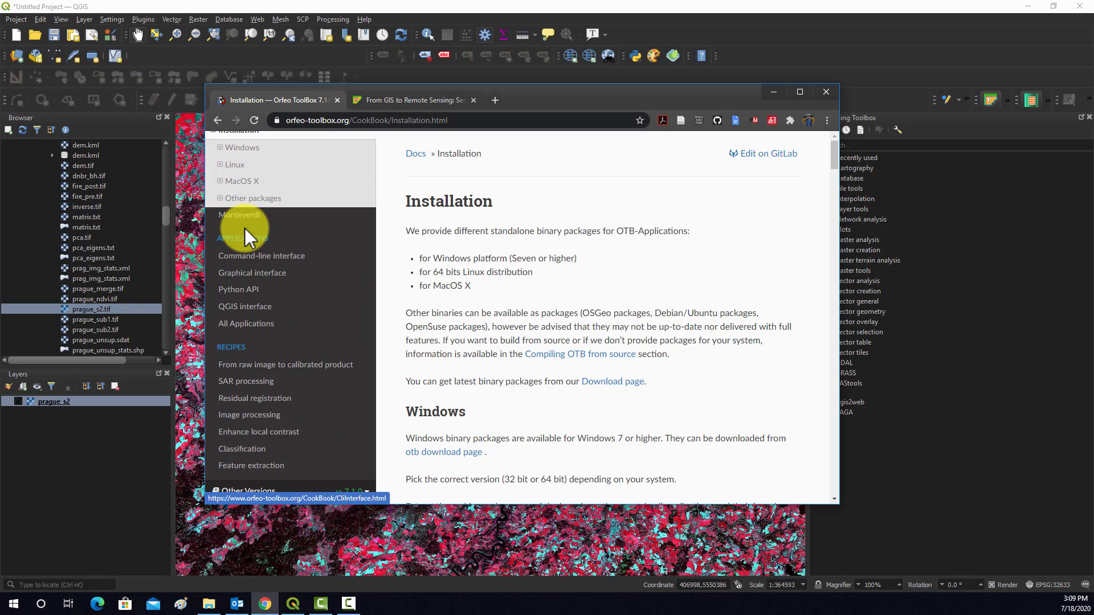
mouse_move(251, 293)
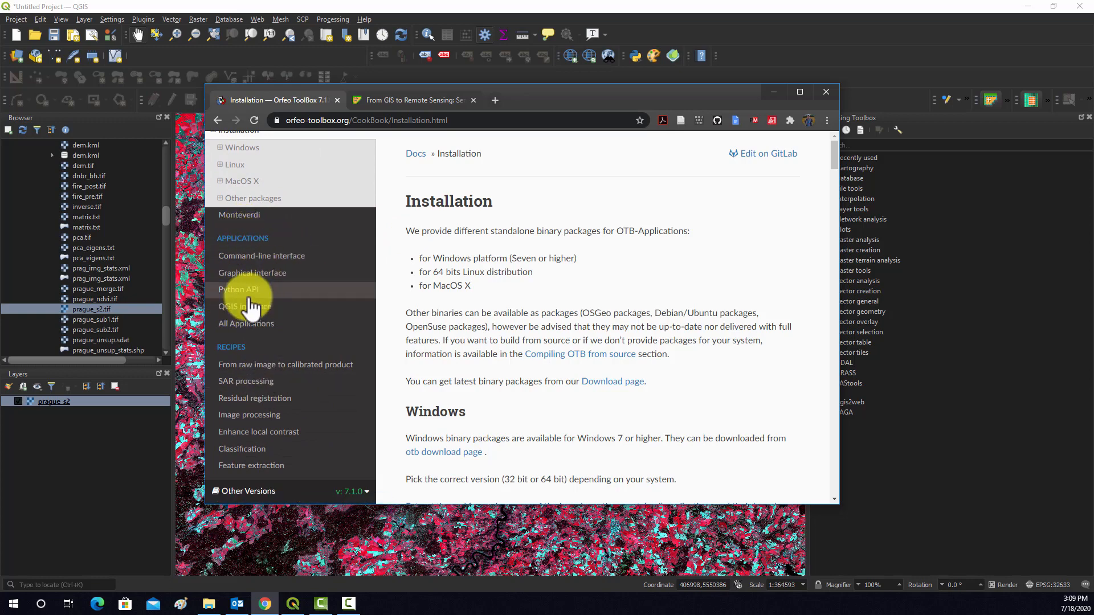
scroll("down", 3)
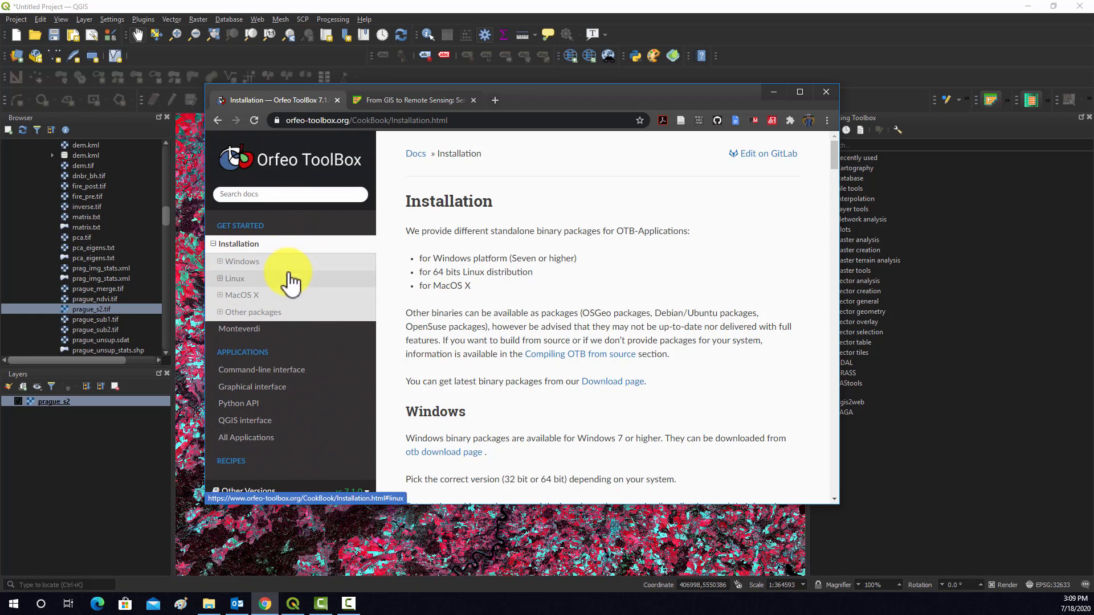
left_click(241, 244)
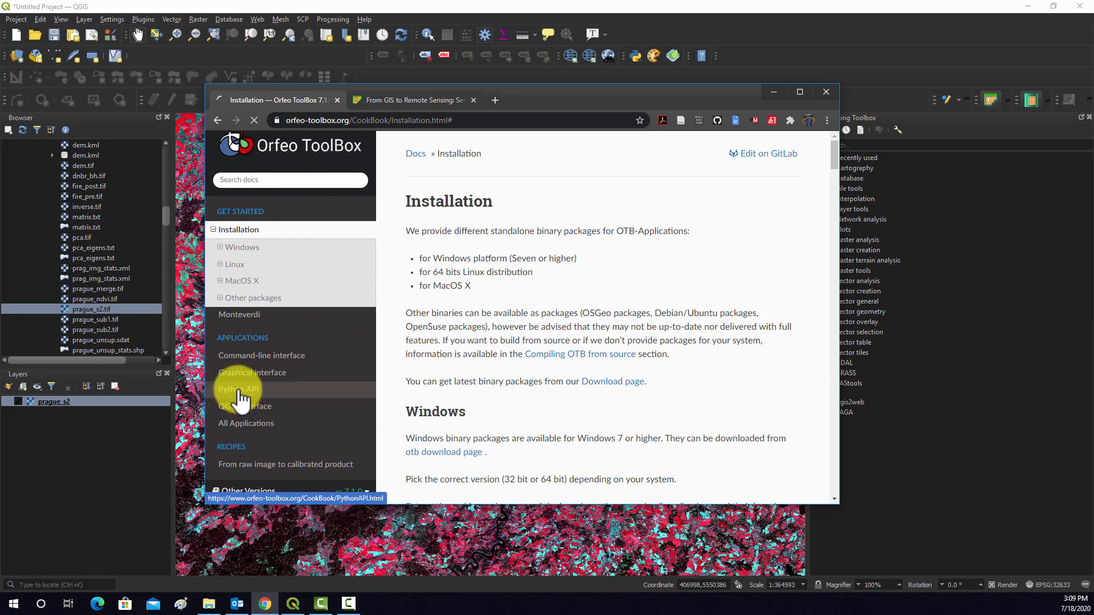
left_click(237, 388)
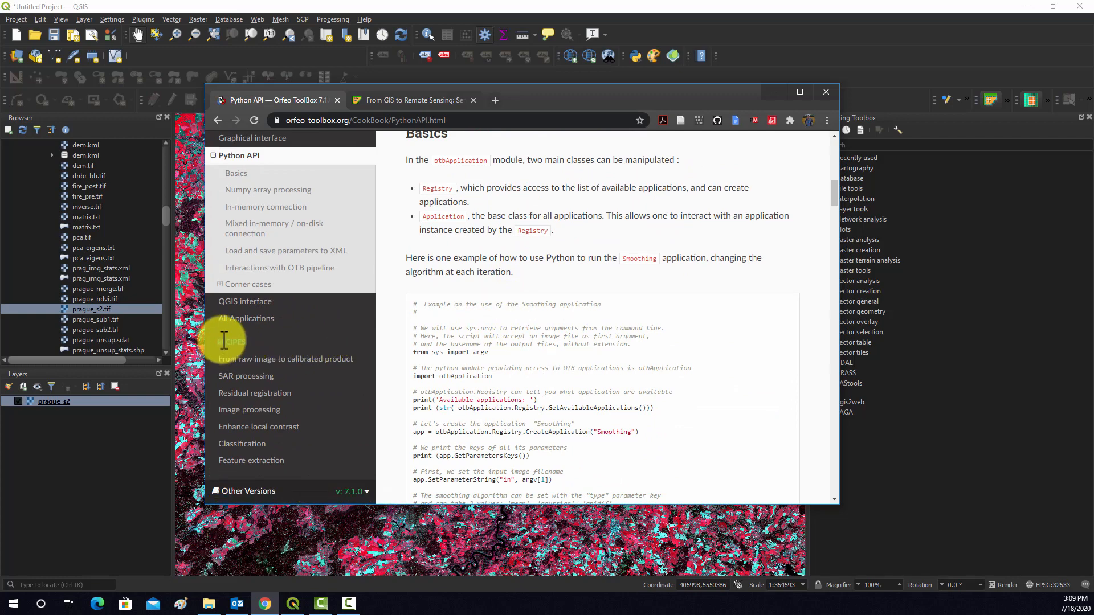
left_click(245, 318)
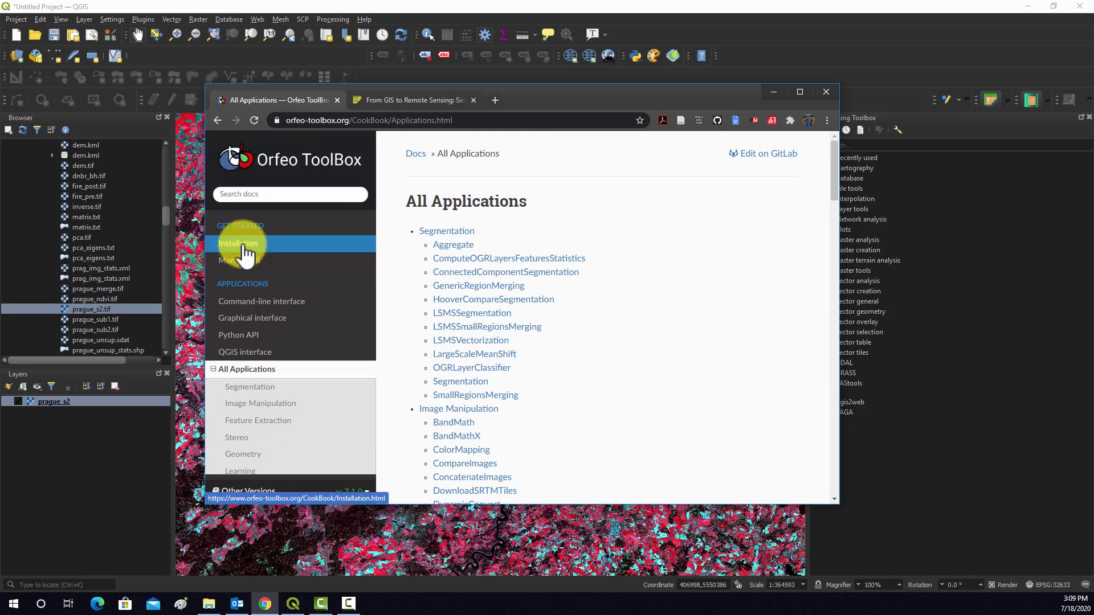
left_click(238, 244)
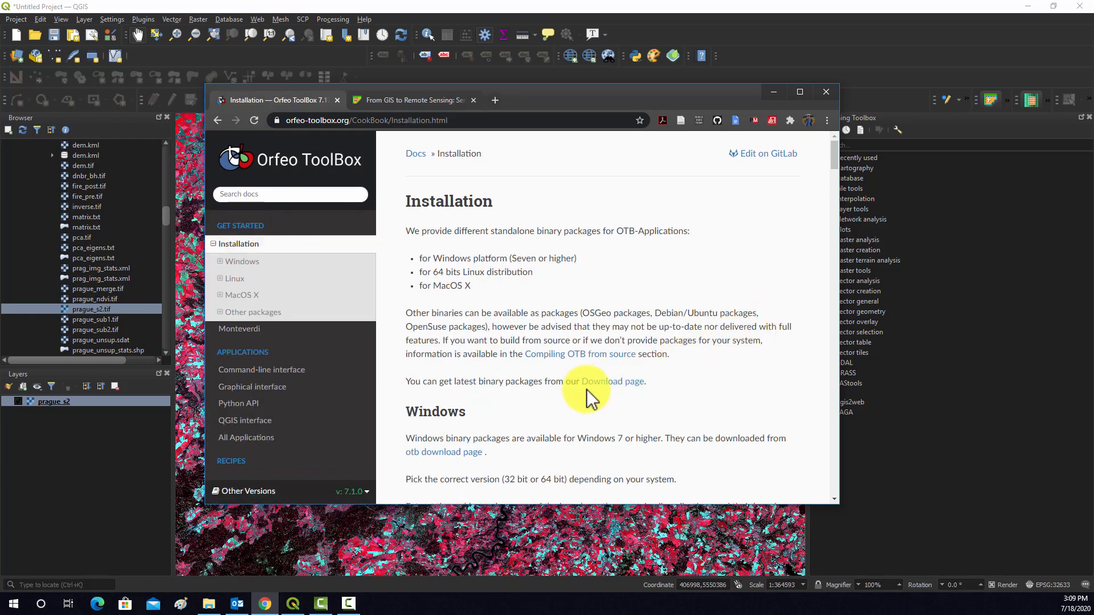
Reach the OTB download page listing the Windows, macOS and Linux installers.
left_click(603, 381)
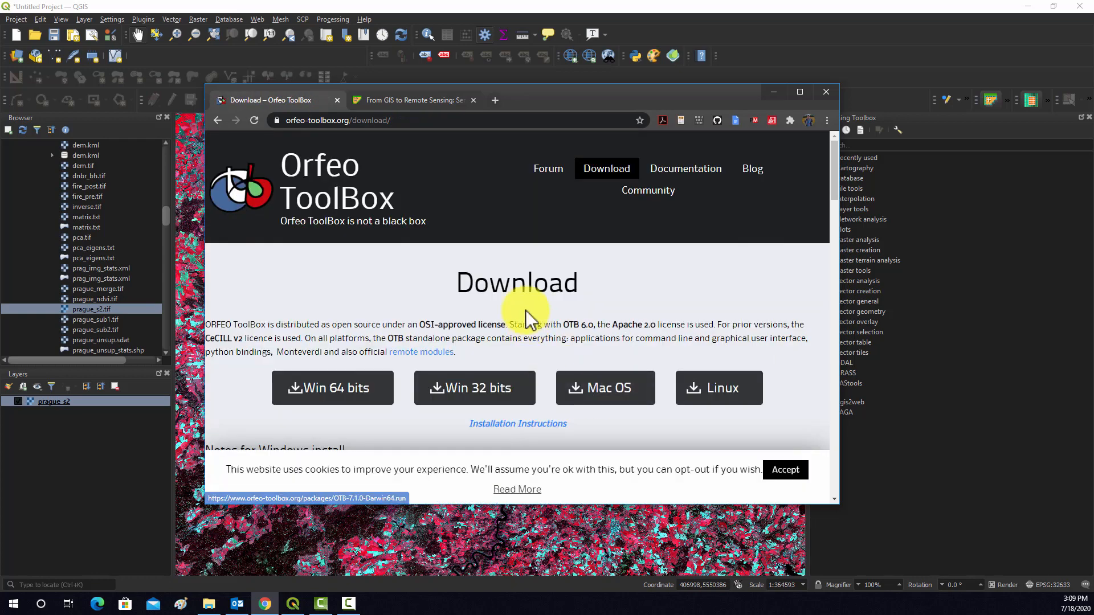
scroll("down", 3)
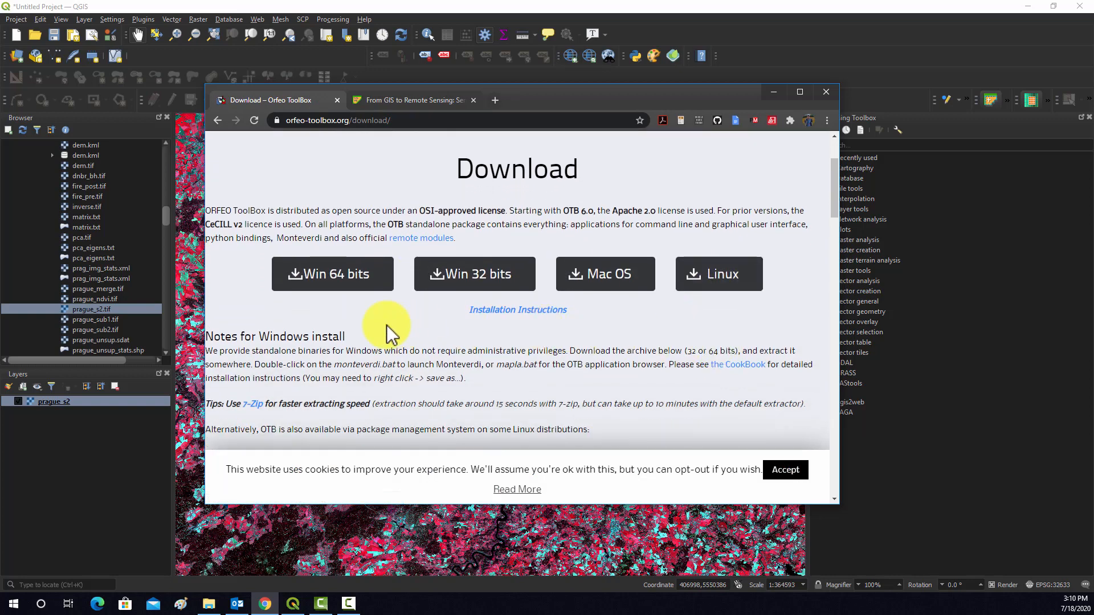
mouse_move(346, 283)
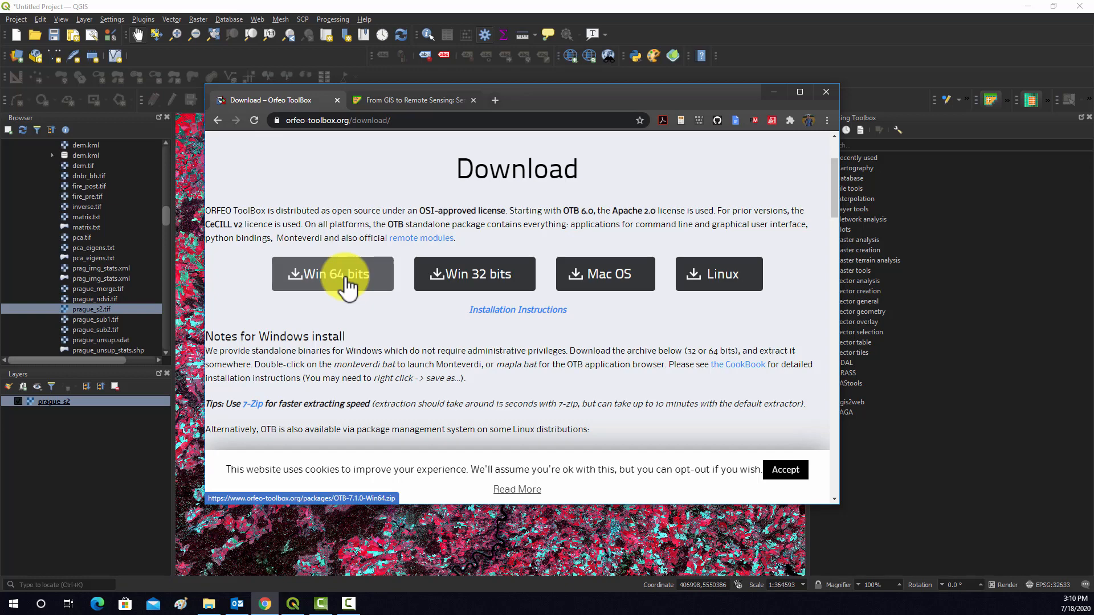
mouse_move(683, 322)
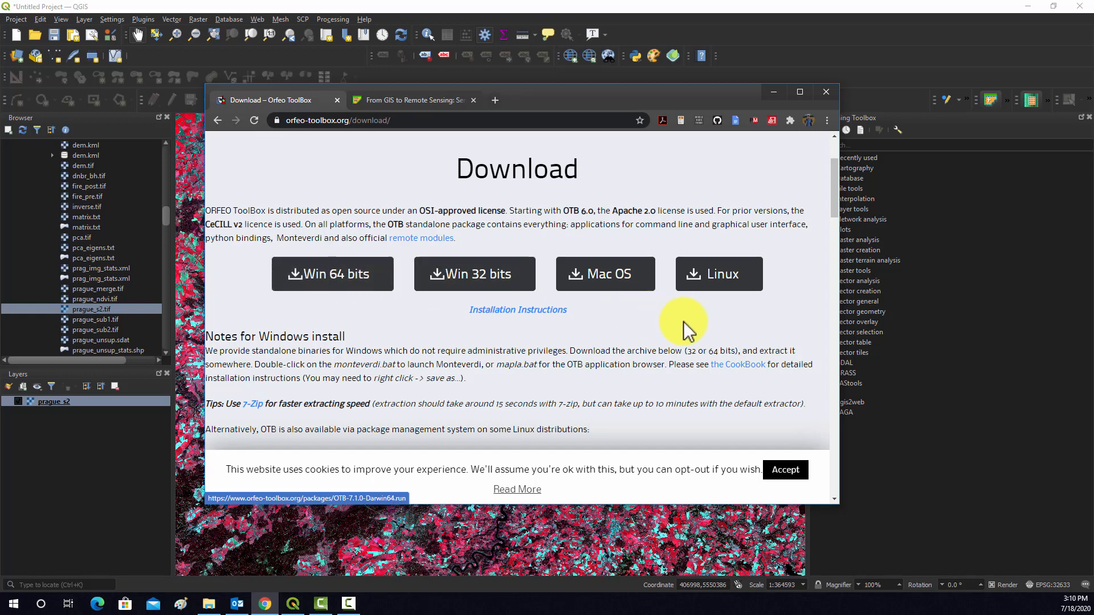
mouse_move(803, 368)
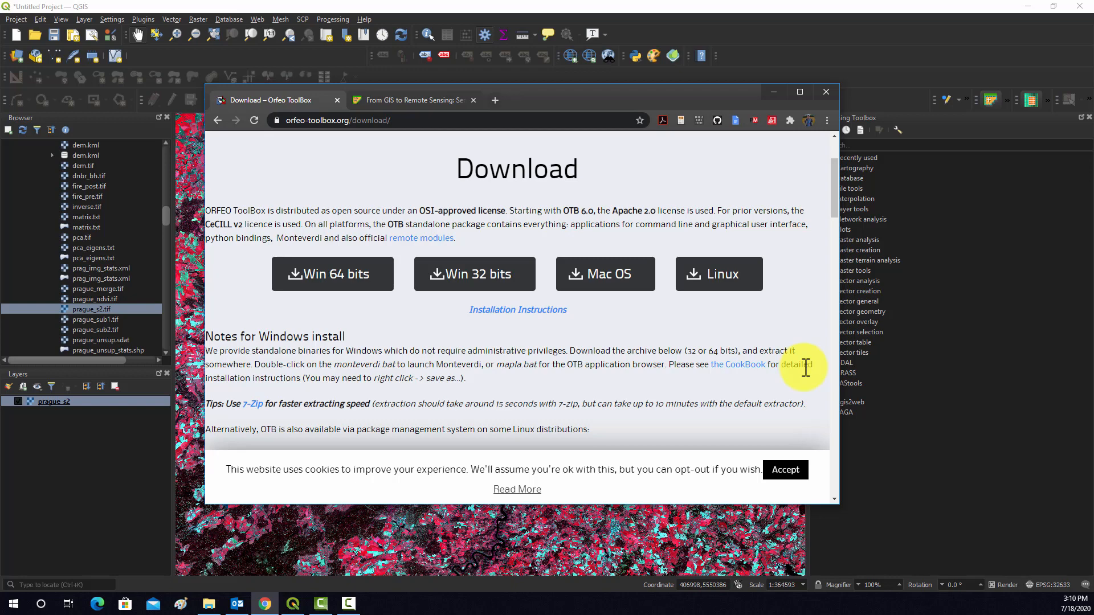
mouse_move(801, 365)
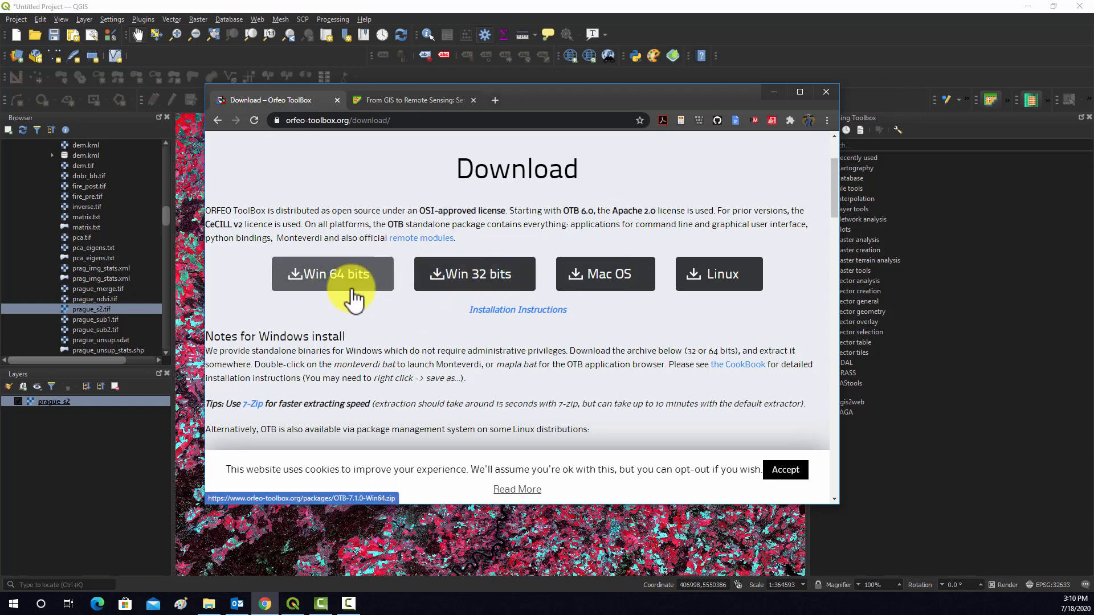
mouse_move(344, 274)
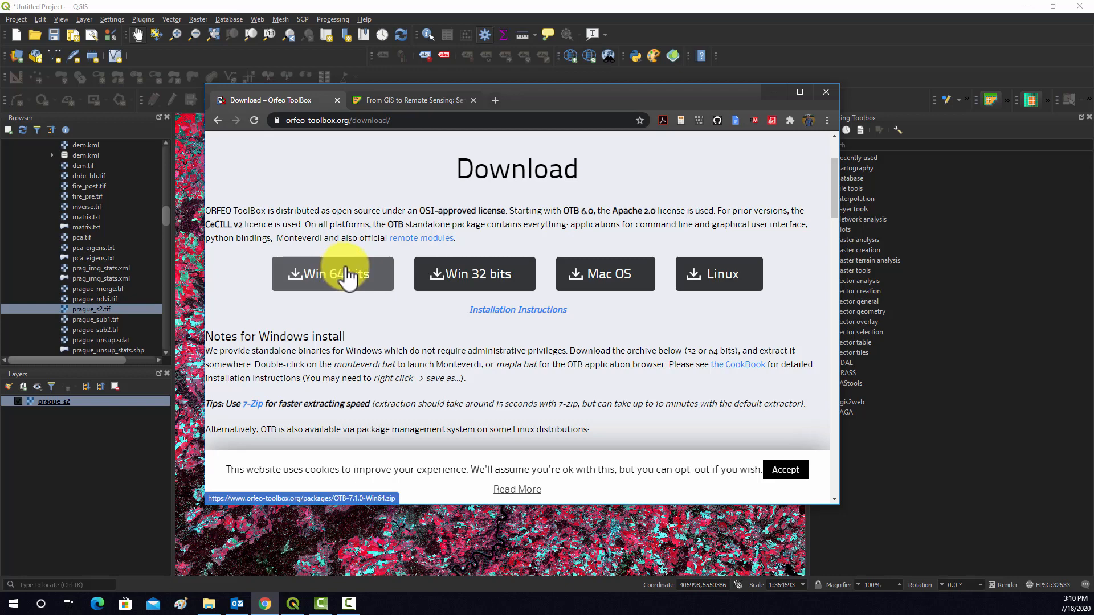
mouse_move(279, 582)
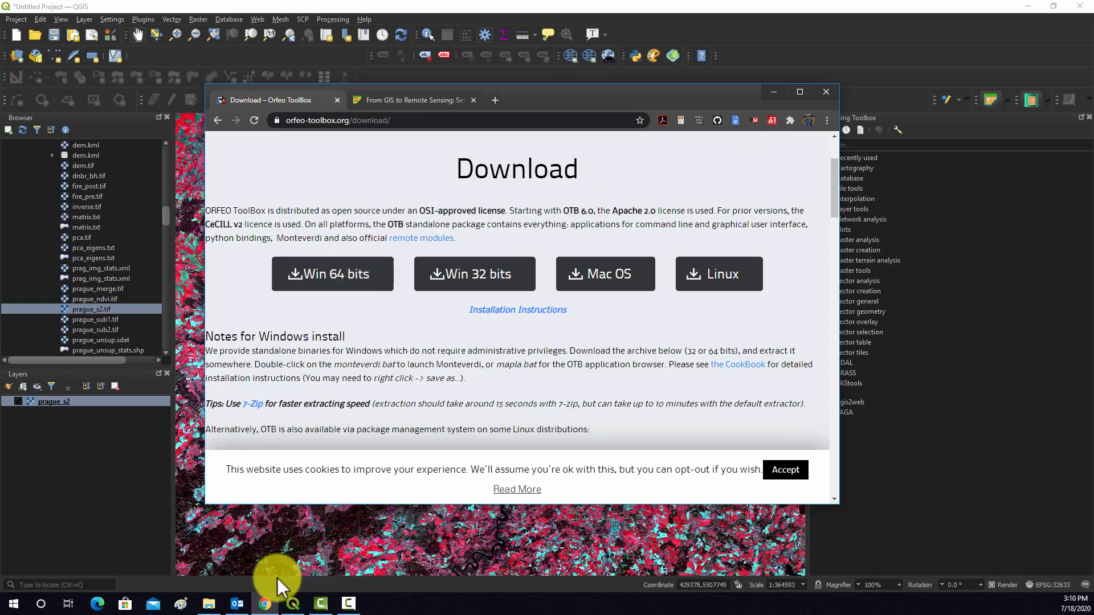
mouse_move(527, 461)
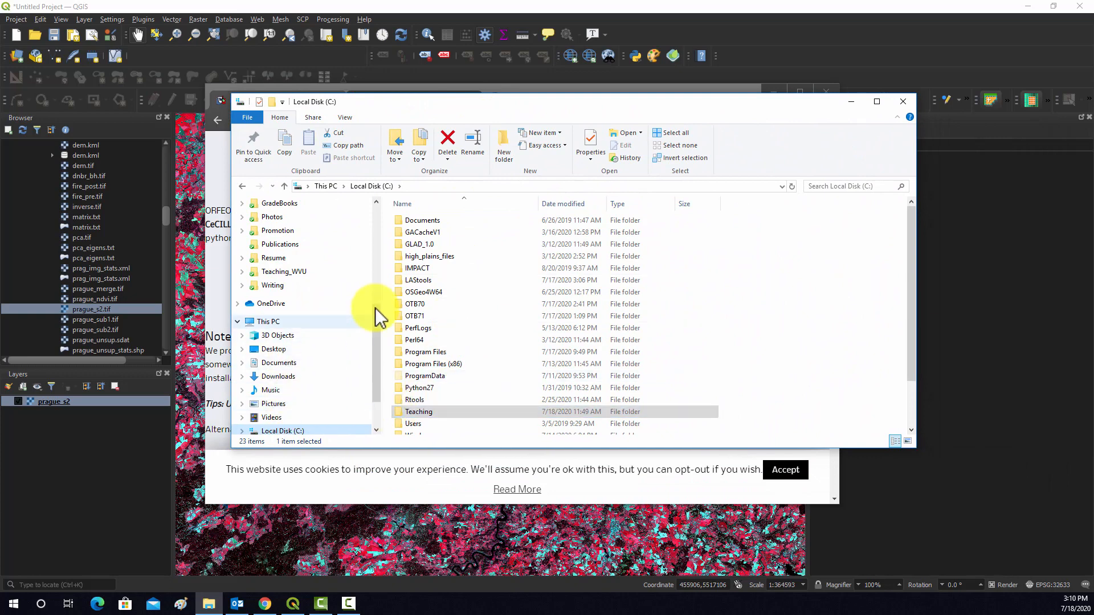
Browse into C:\OTB71 and its lib subfolder to confirm the installation.
left_click(413, 316)
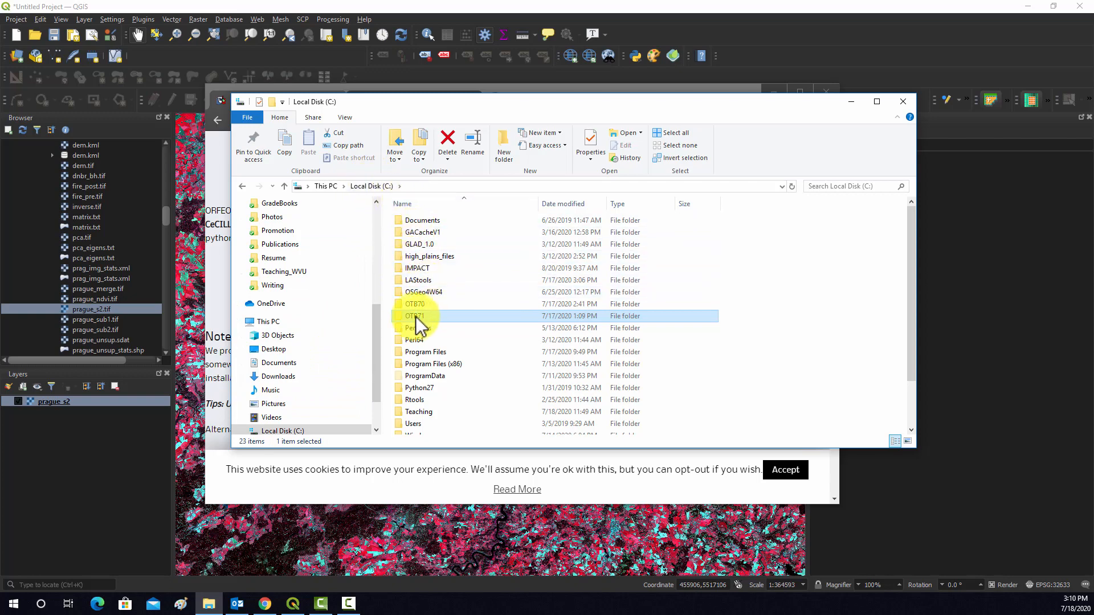
mouse_move(418, 321)
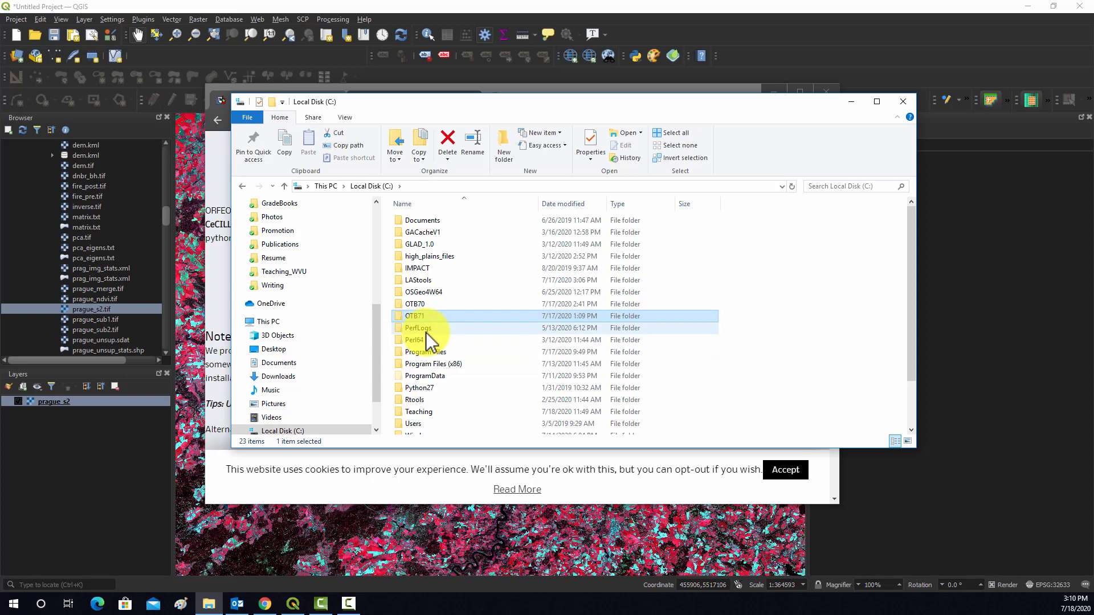
mouse_move(430, 341)
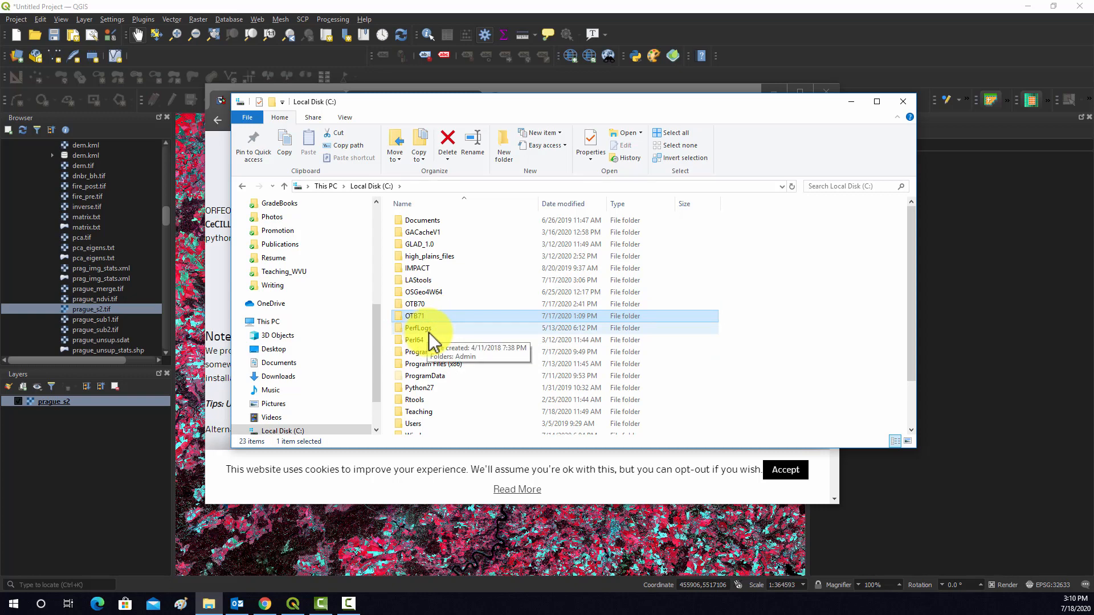
mouse_move(586, 384)
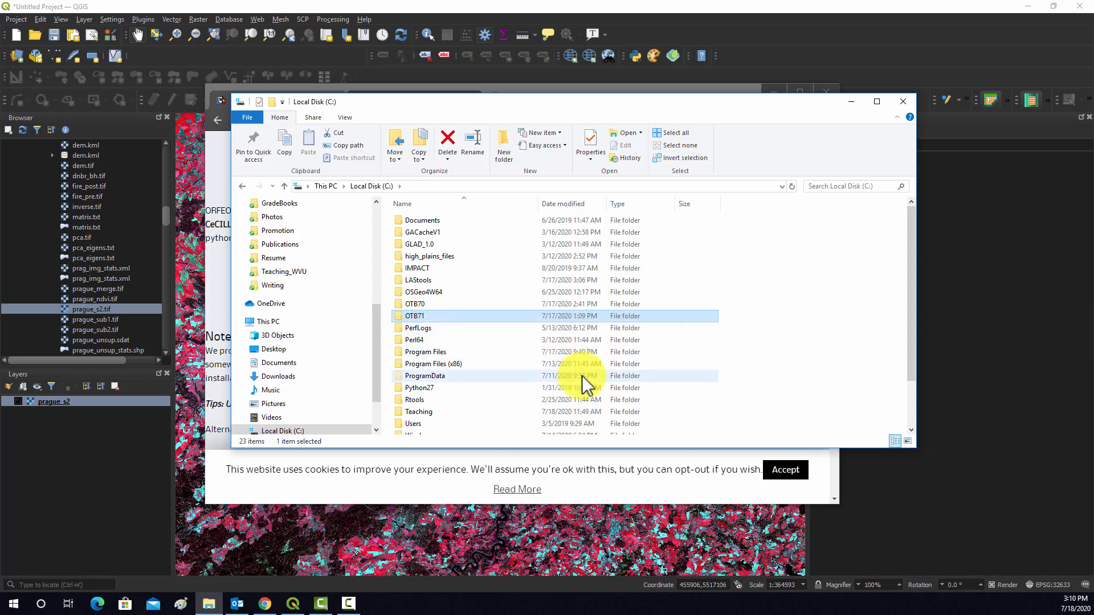
mouse_move(418, 329)
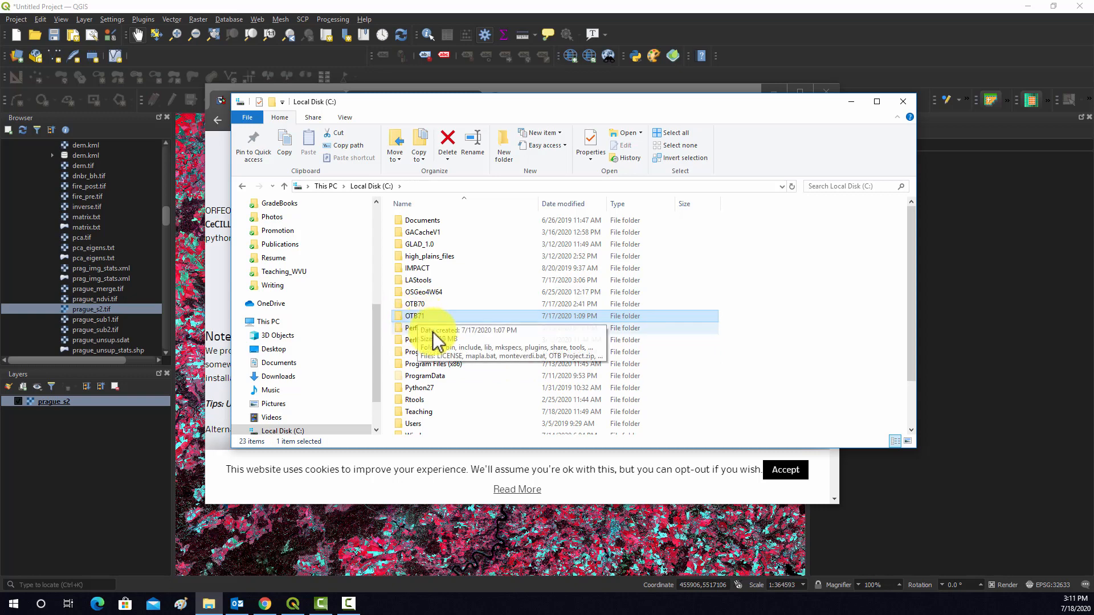
double_click(415, 316)
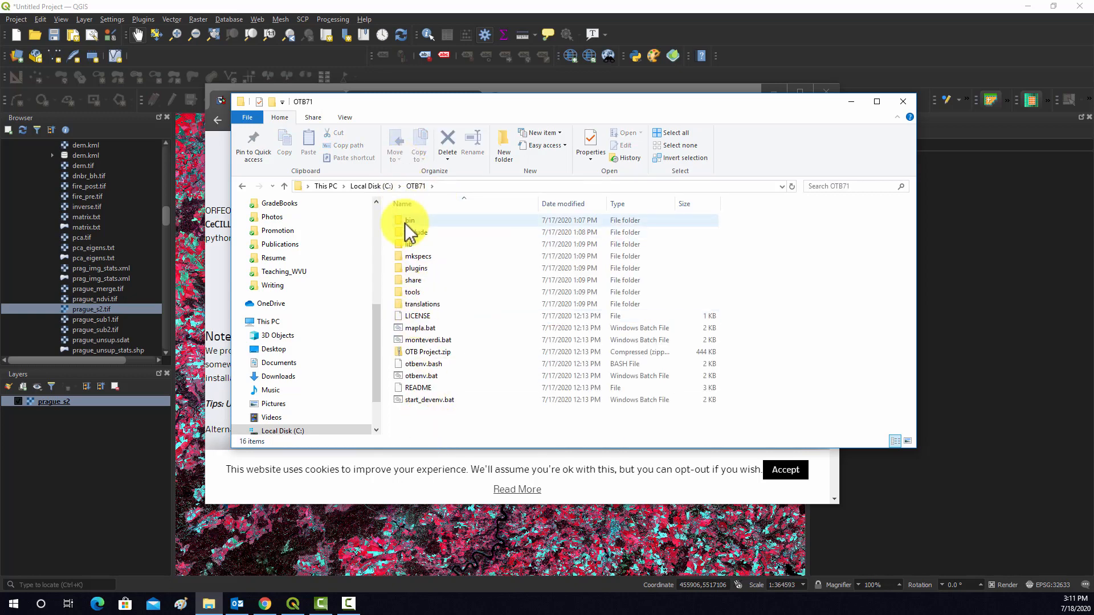
left_click(409, 220)
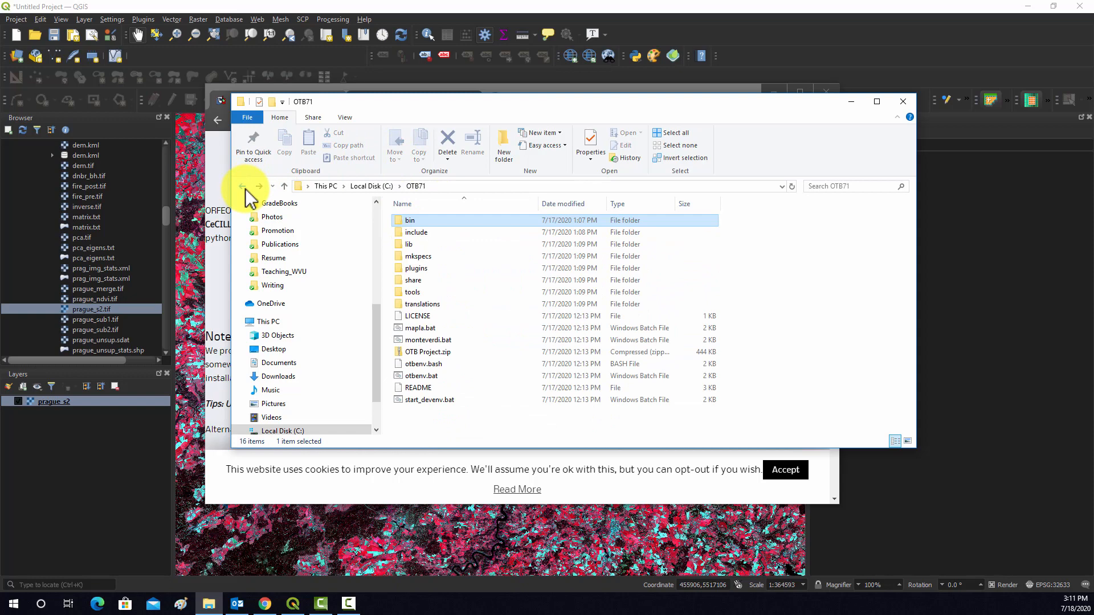
double_click(410, 244)
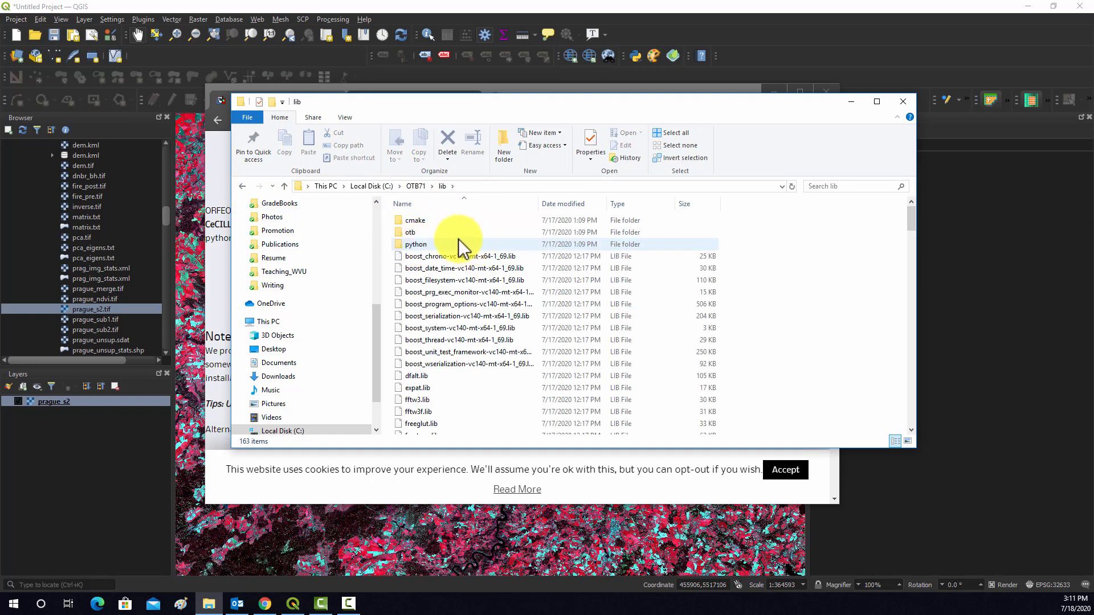
mouse_move(348, 192)
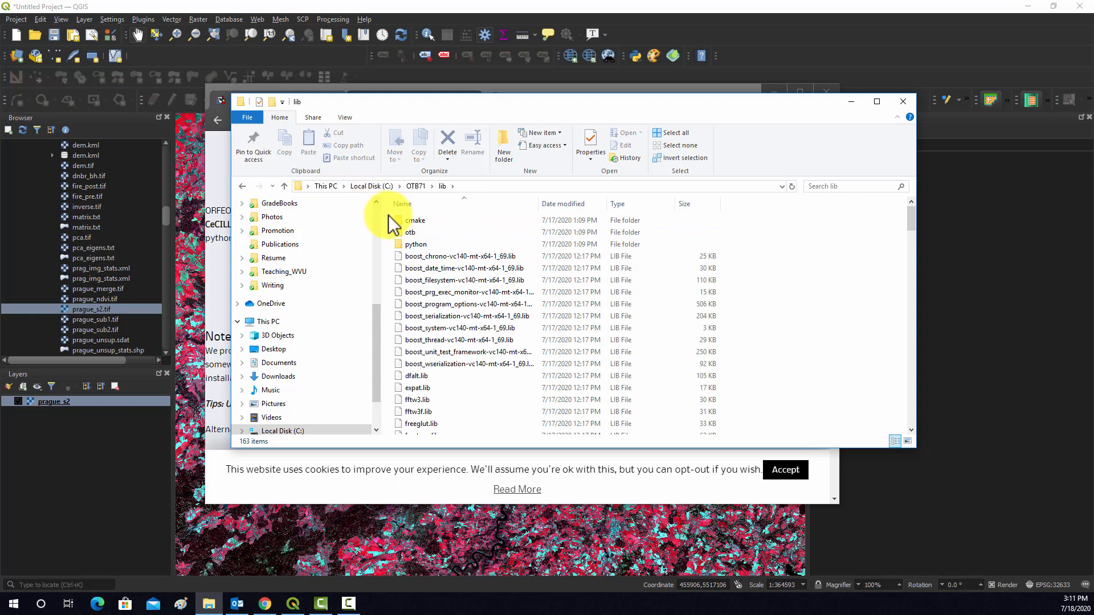
left_click(282, 186)
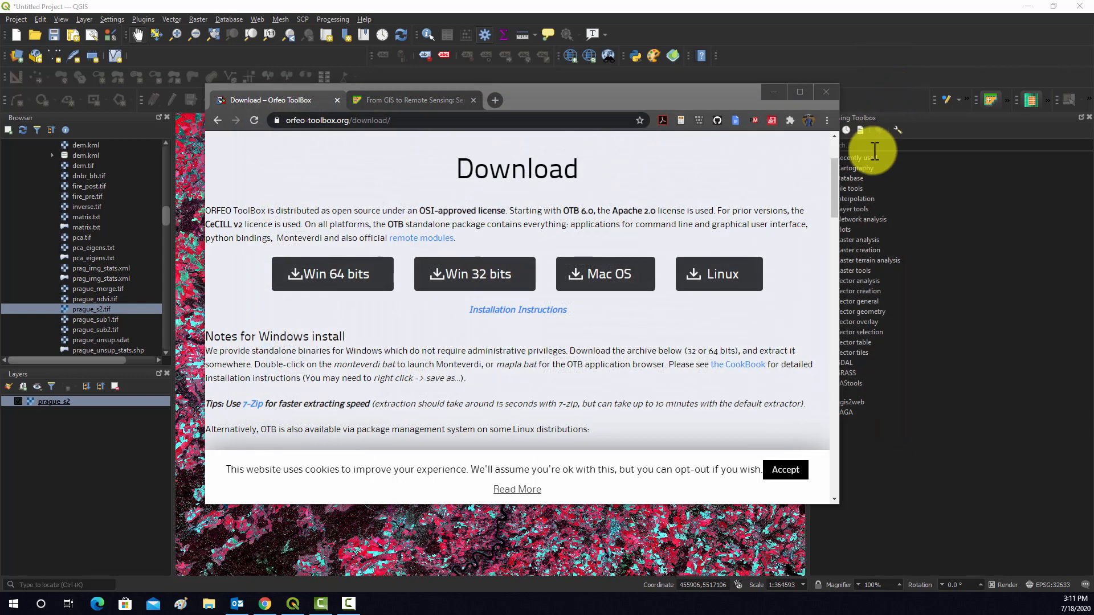
mouse_move(831, 115)
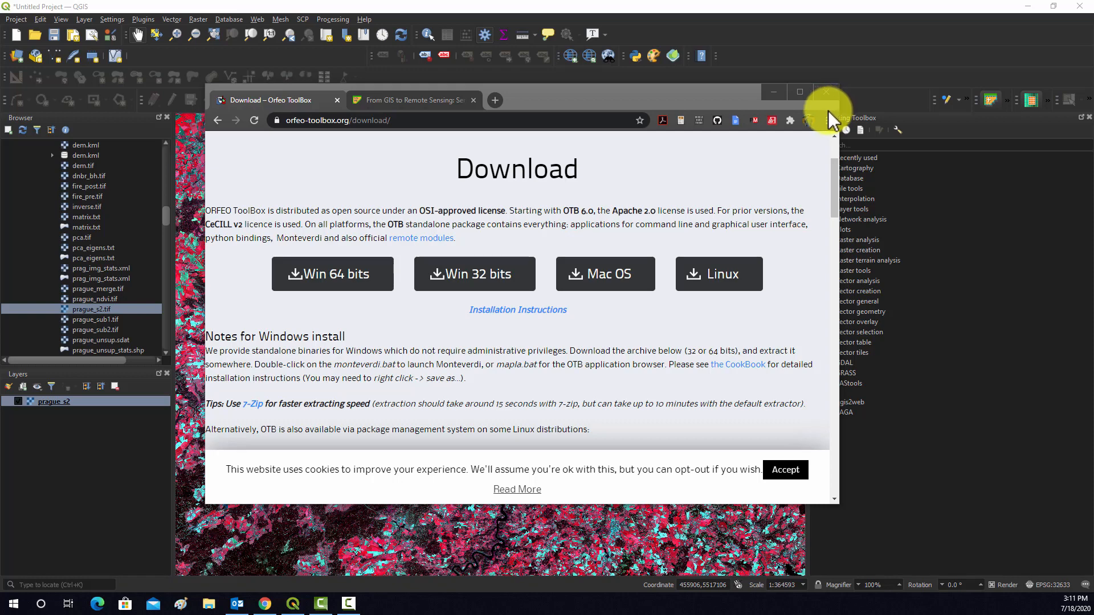
mouse_move(698, 53)
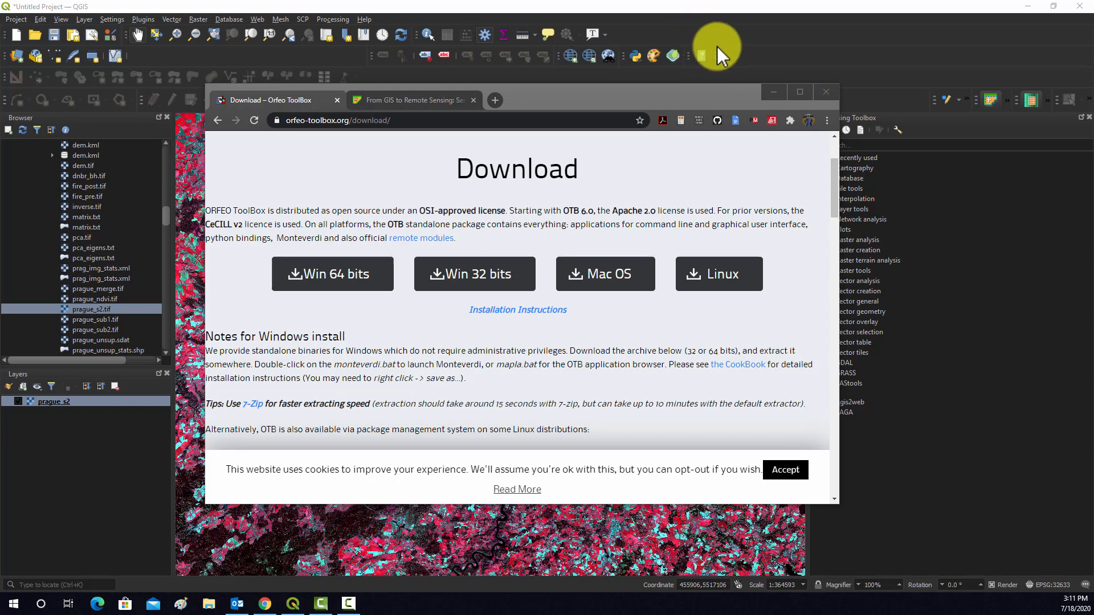
mouse_move(731, 124)
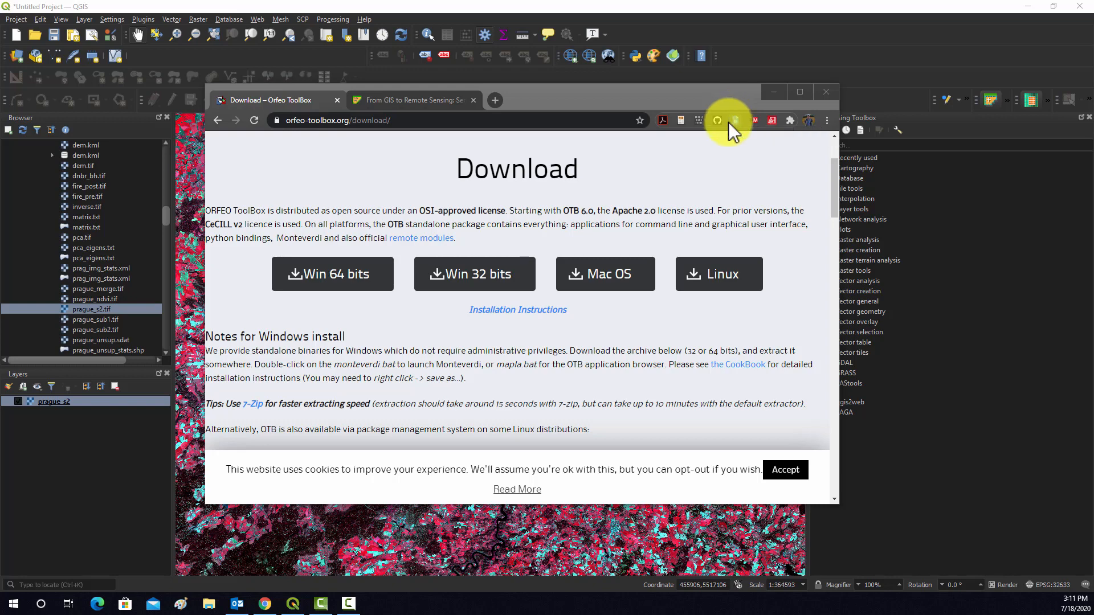
mouse_move(739, 109)
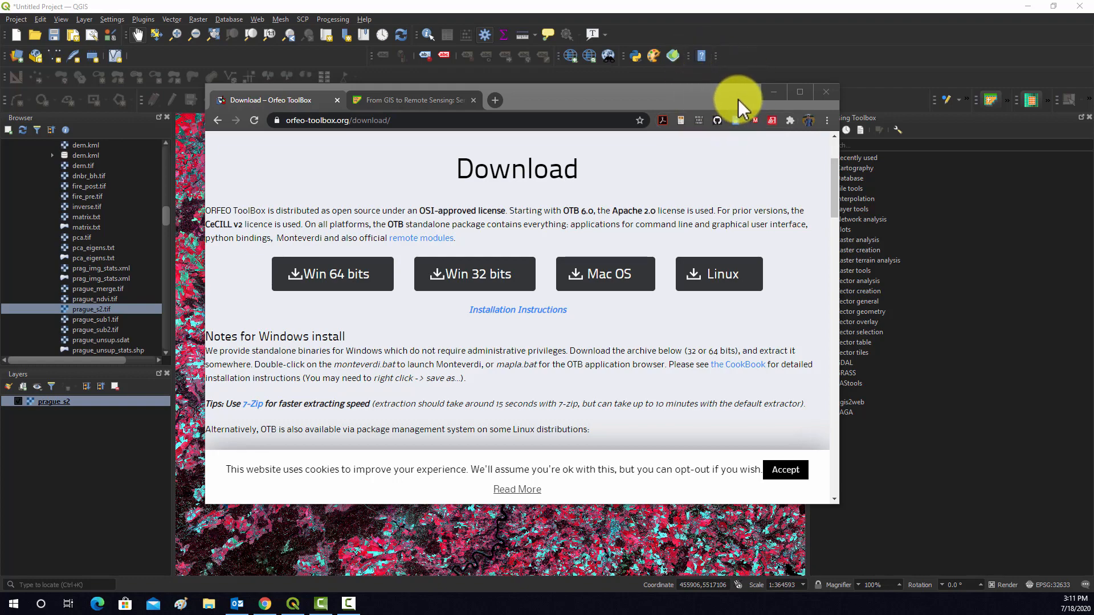
mouse_move(776, 98)
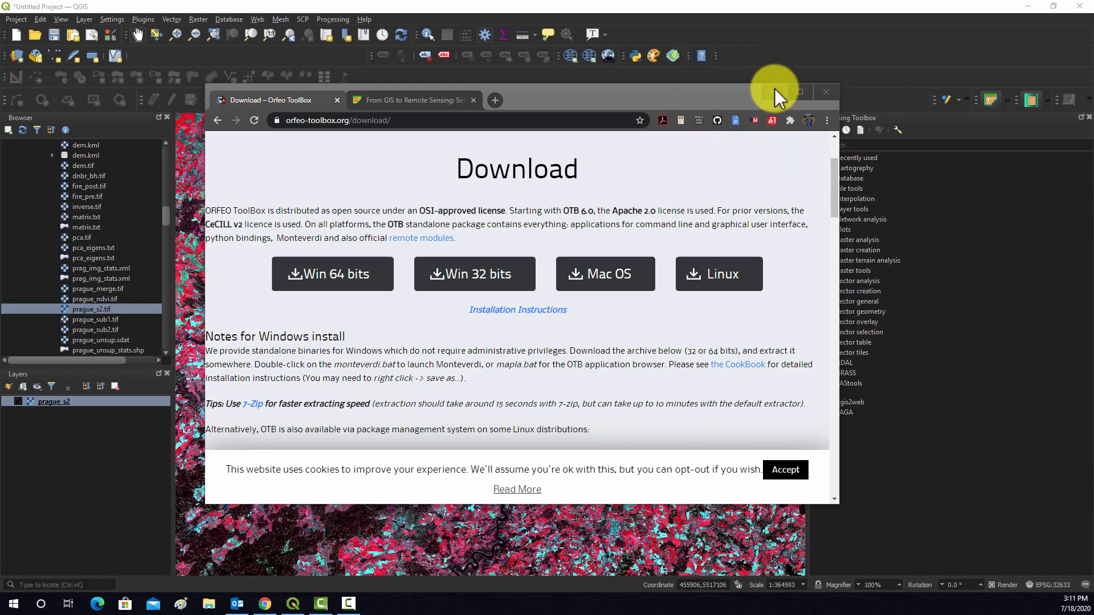
Leave the browser and reach the Processing providers list in QGIS Options.
left_click(798, 91)
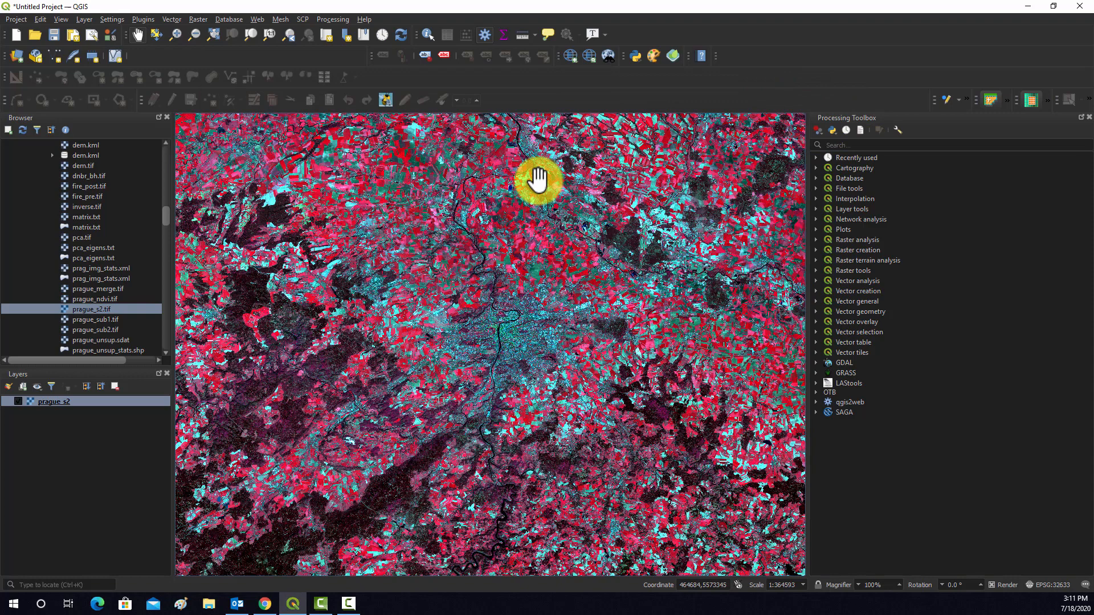
mouse_move(586, 204)
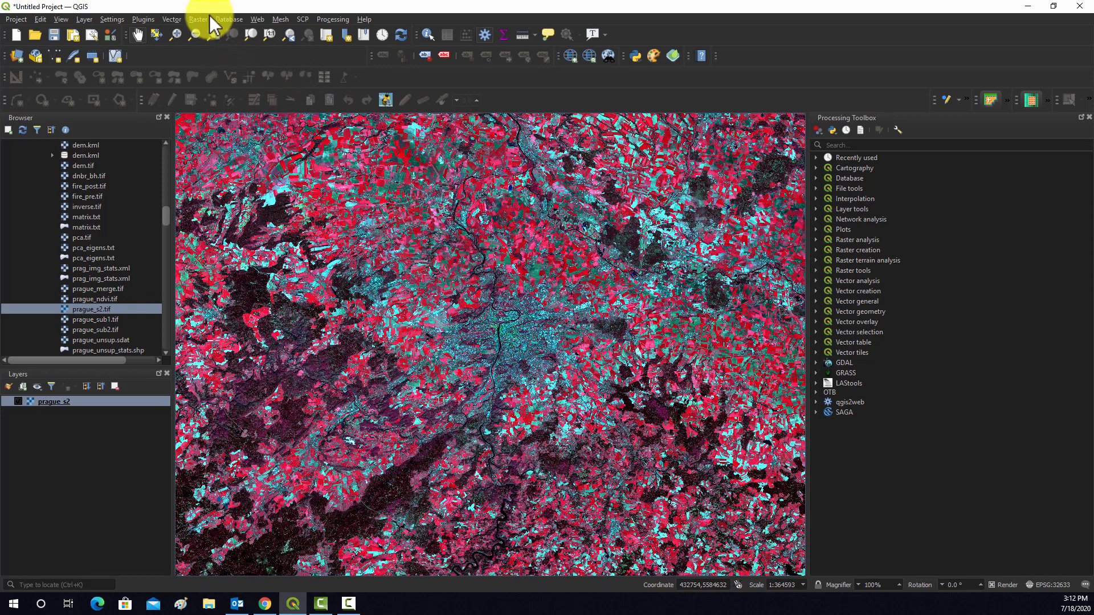
mouse_move(232, 60)
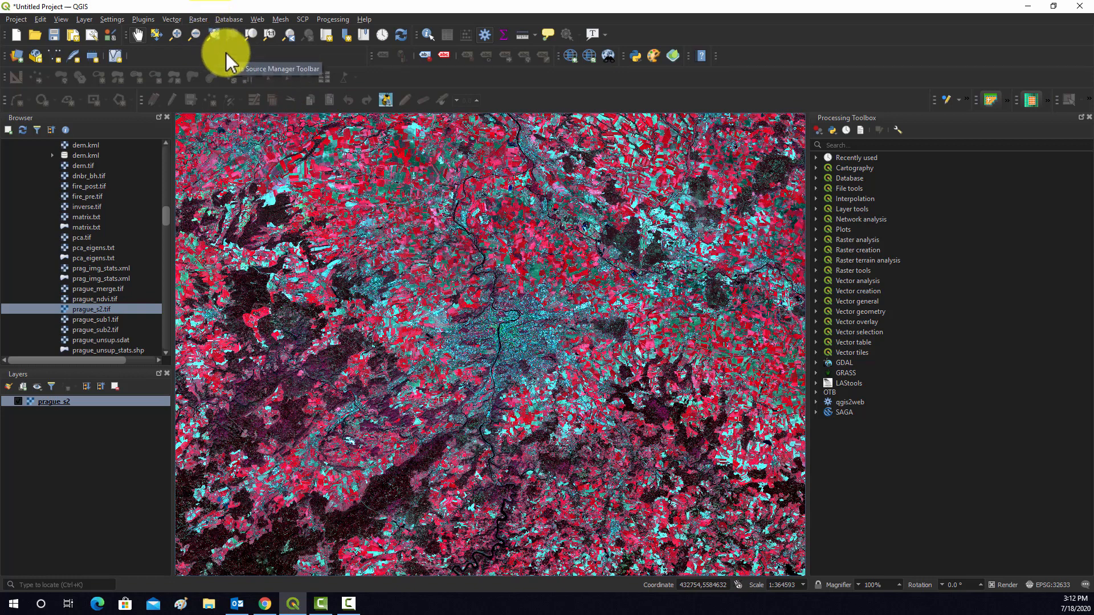
mouse_move(177, 55)
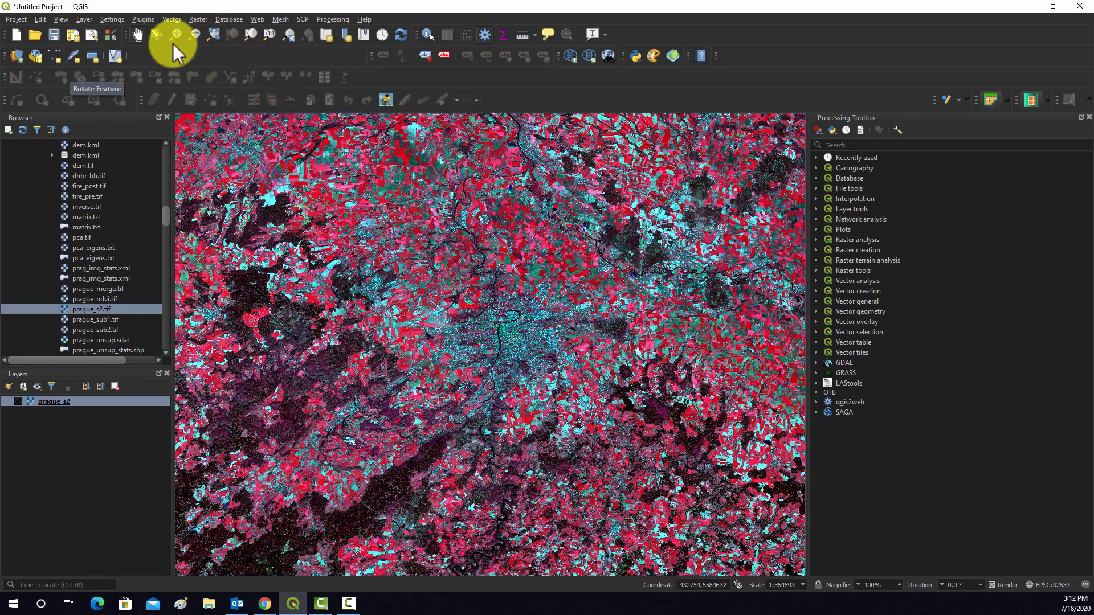
mouse_move(419, 100)
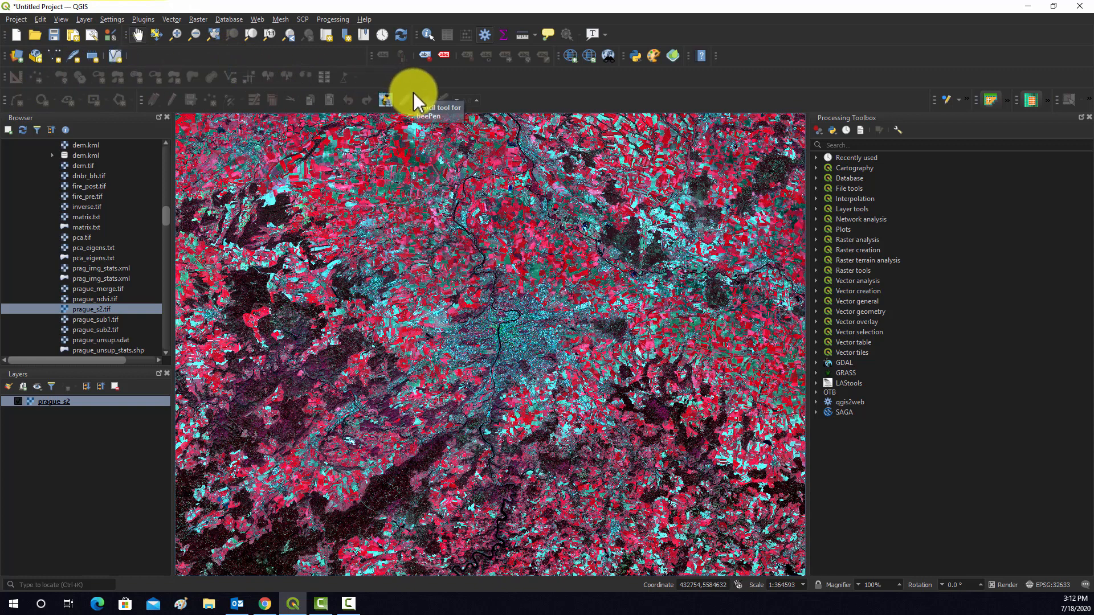
mouse_move(101, 49)
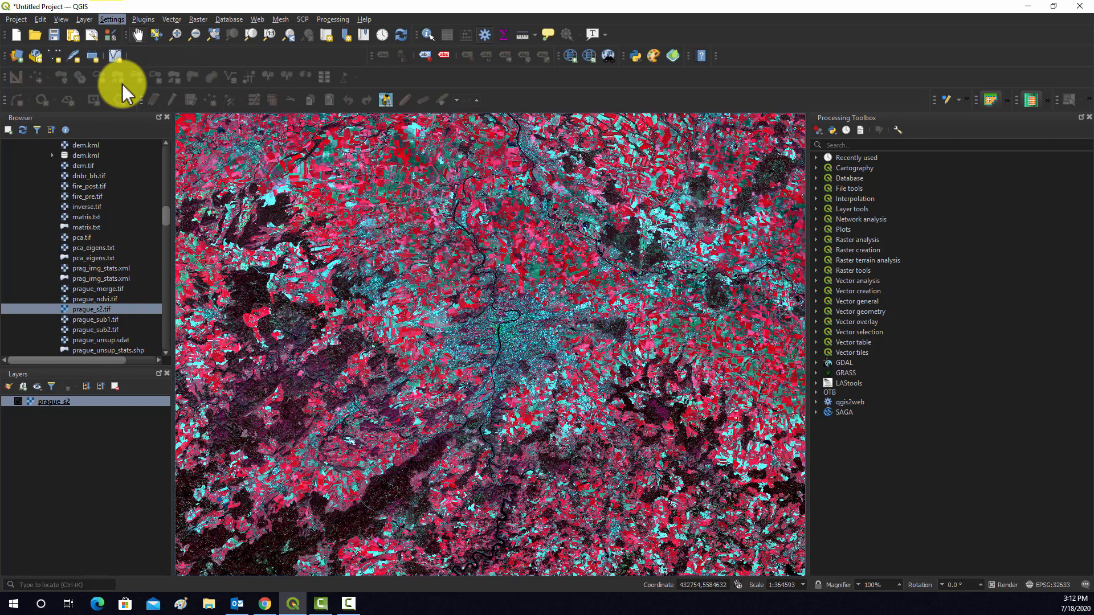
left_click(112, 19)
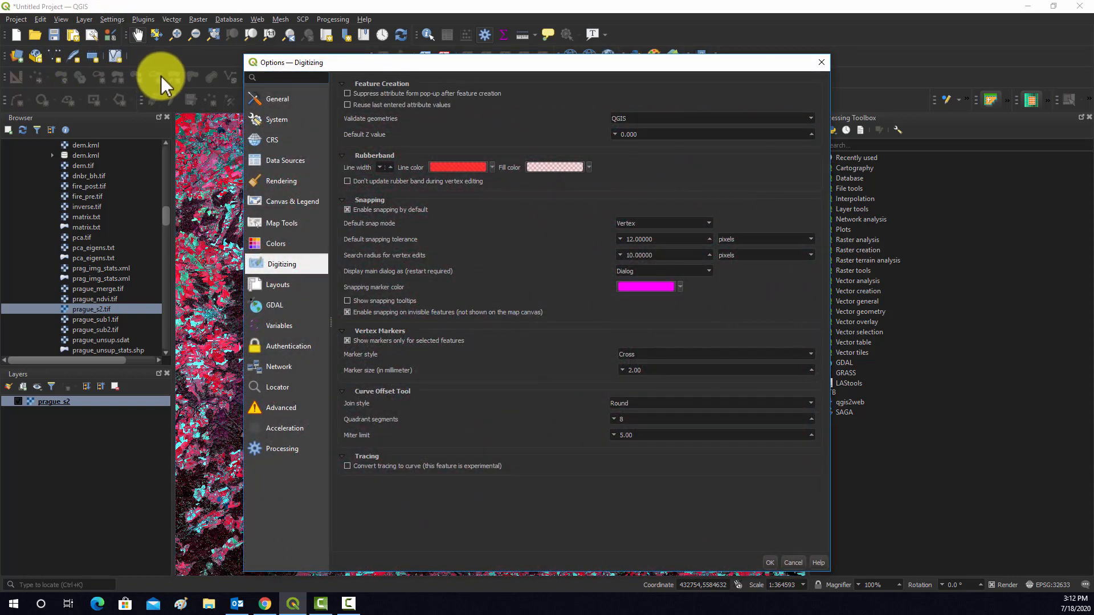
left_click(283, 448)
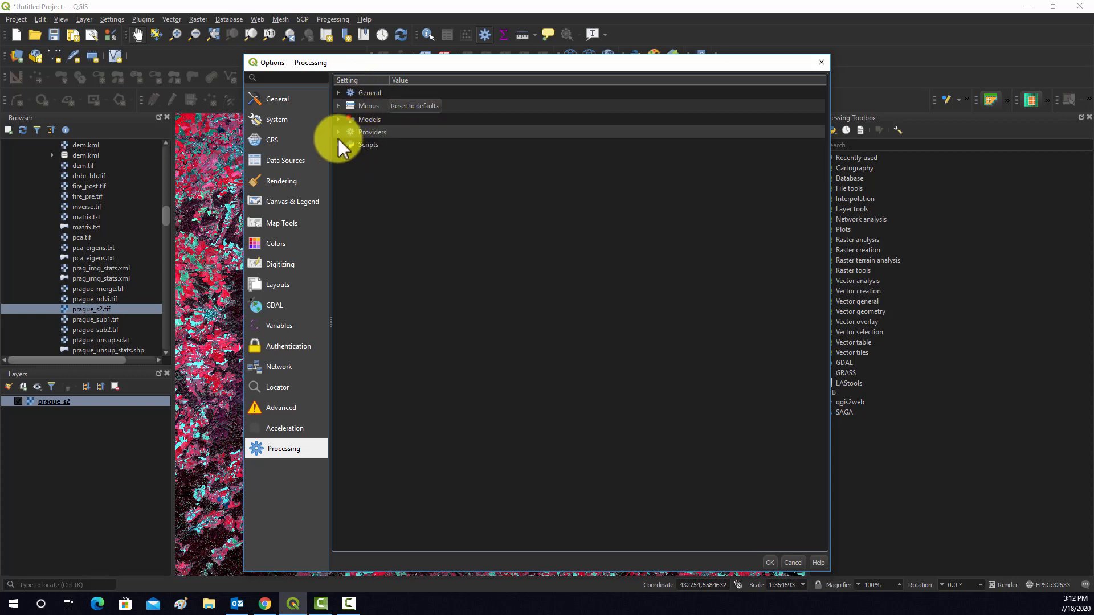
left_click(338, 132)
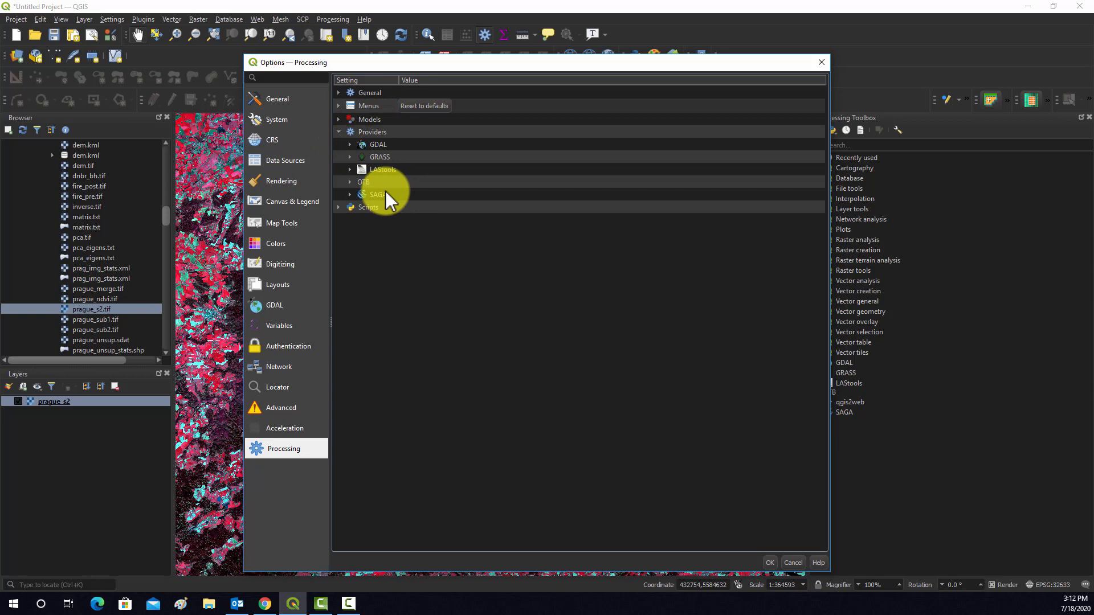
mouse_move(415, 144)
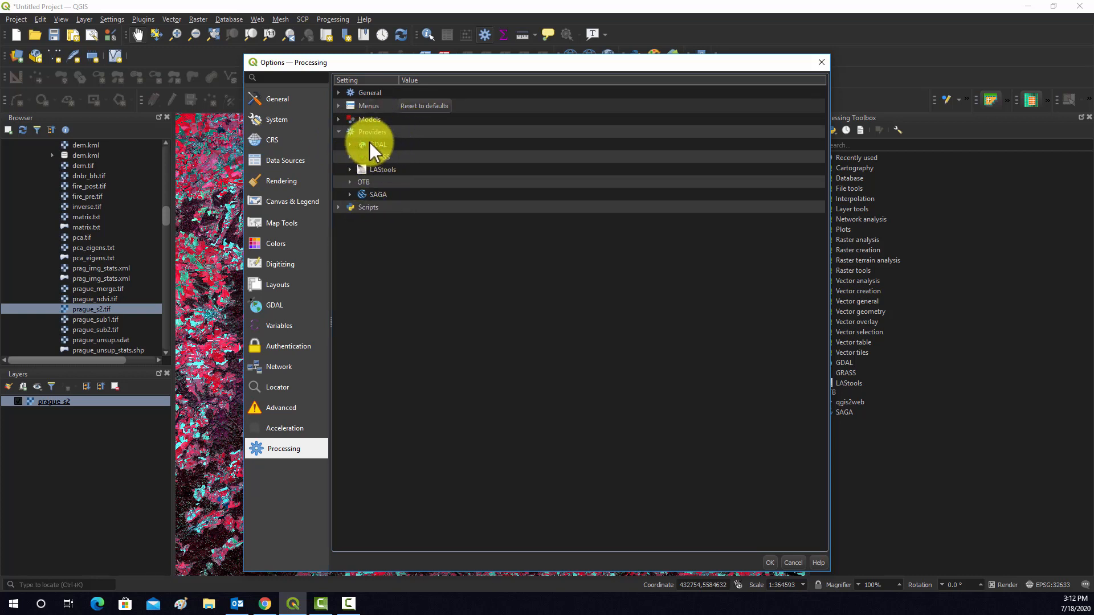
left_click(339, 132)
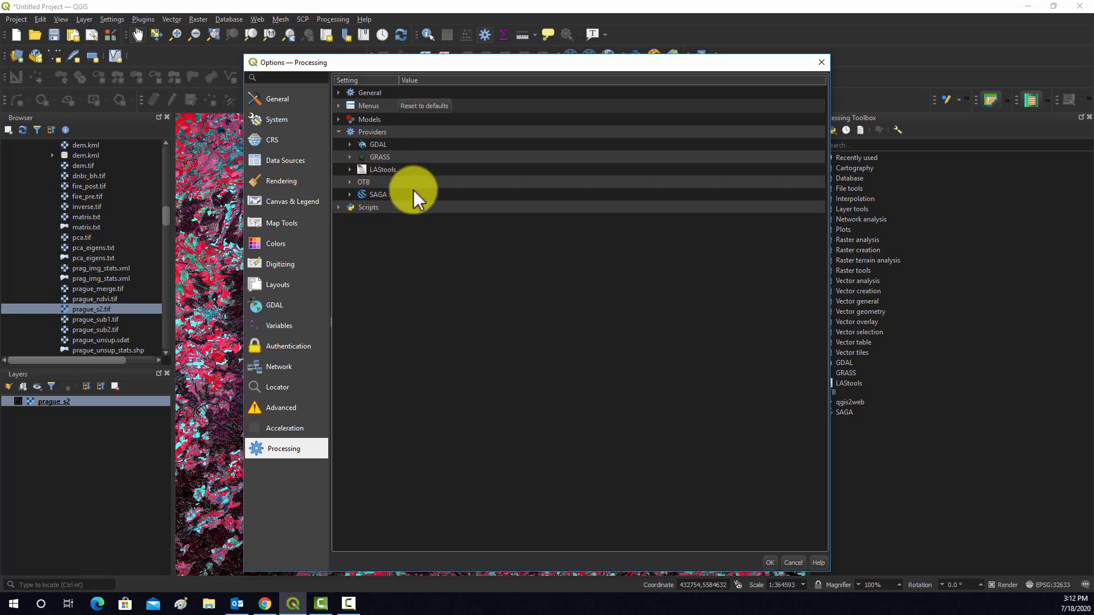
mouse_move(391, 223)
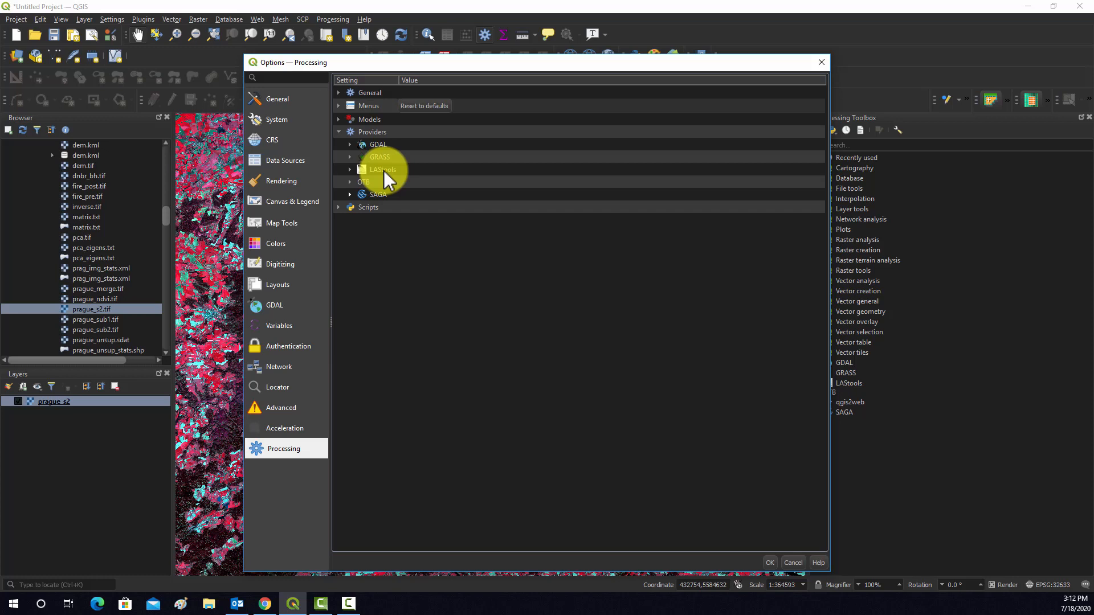
mouse_move(356, 190)
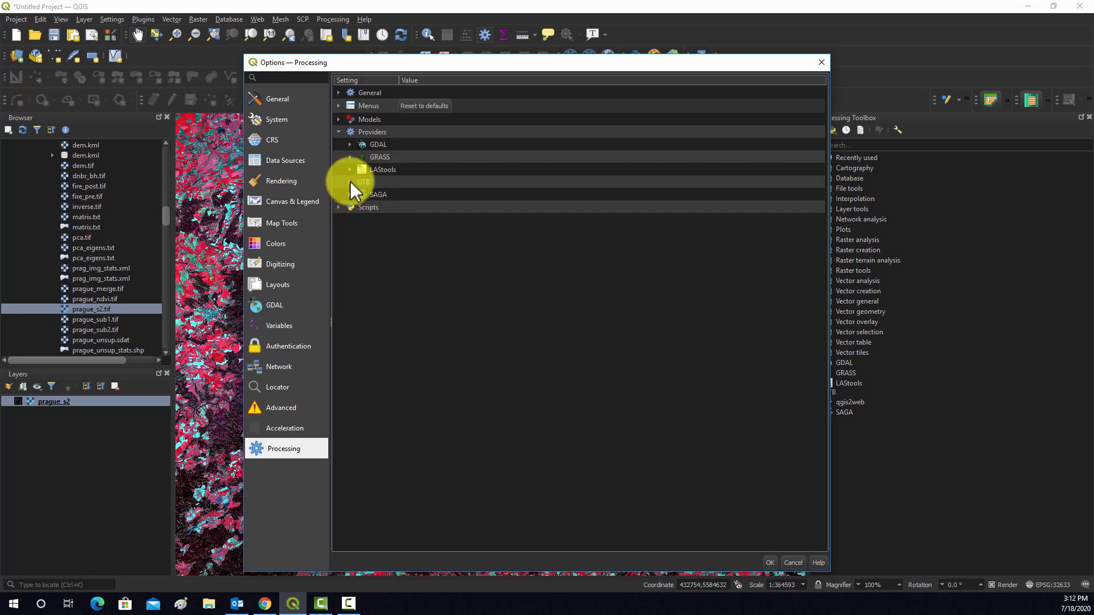
Expand the OTB provider settings and select its application folder entry.
left_click(349, 182)
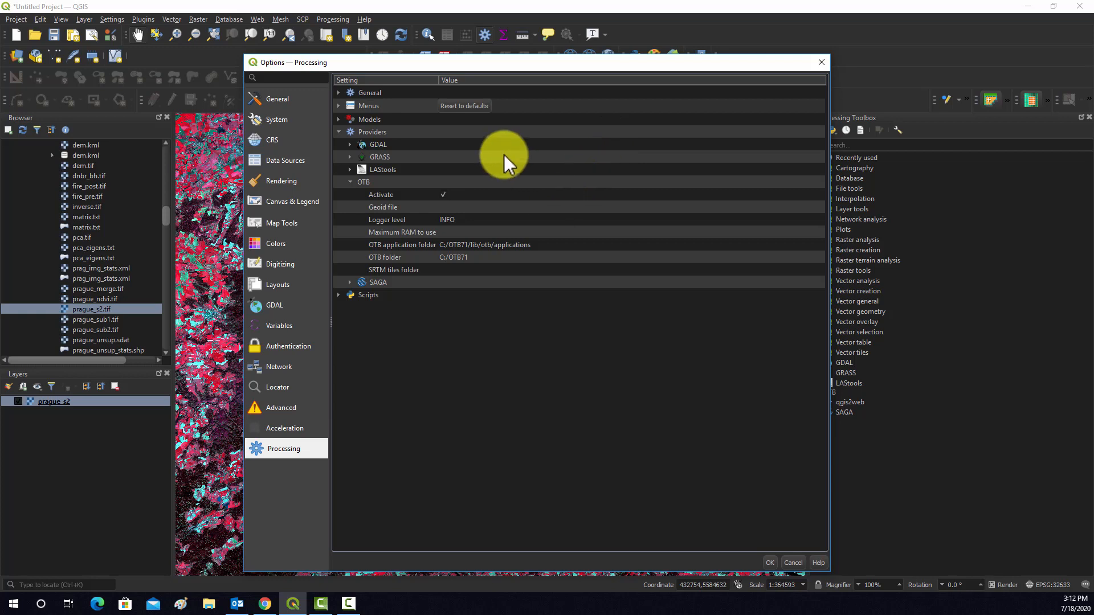
mouse_move(447, 203)
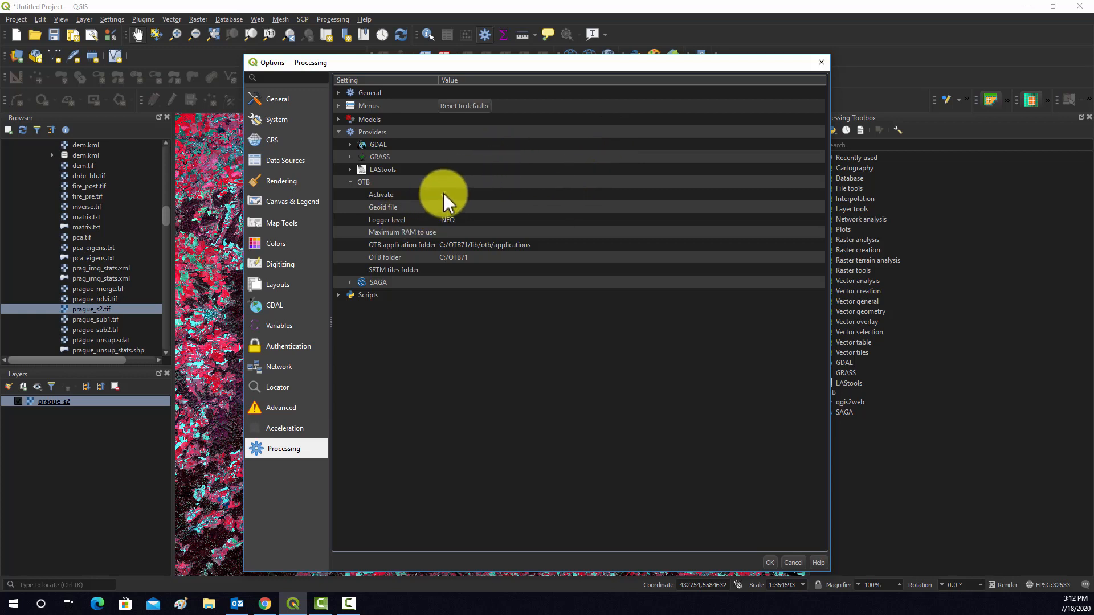
left_click(444, 195)
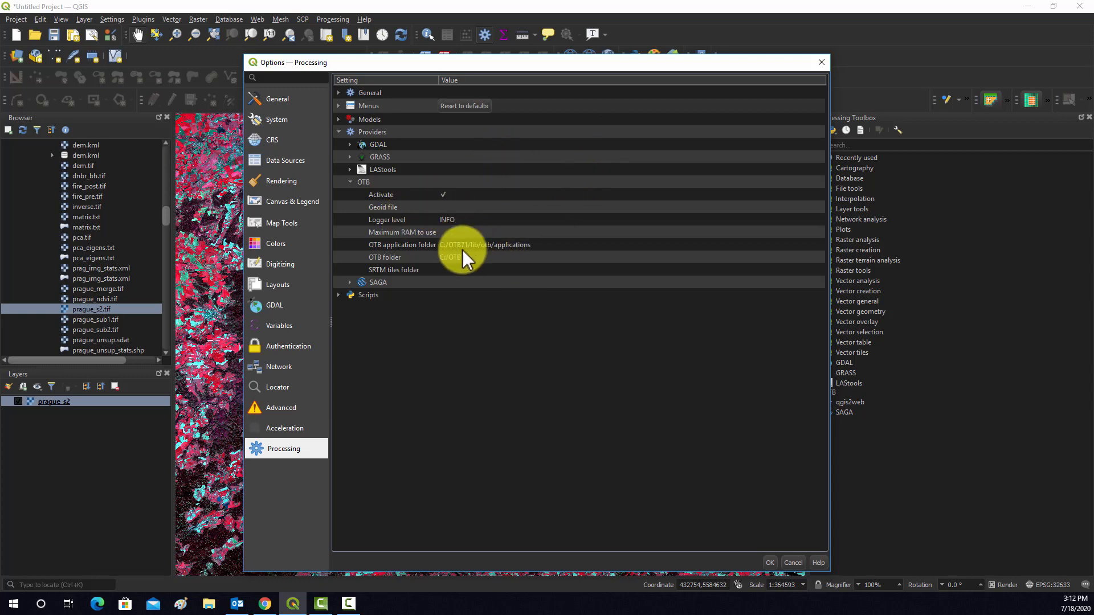
mouse_move(465, 271)
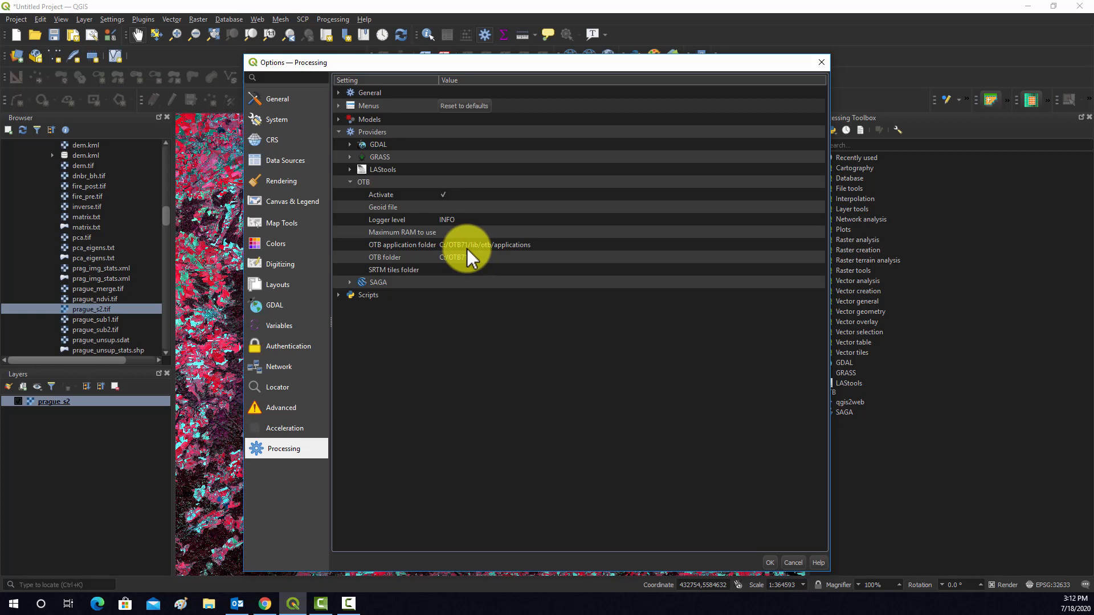
mouse_move(500, 267)
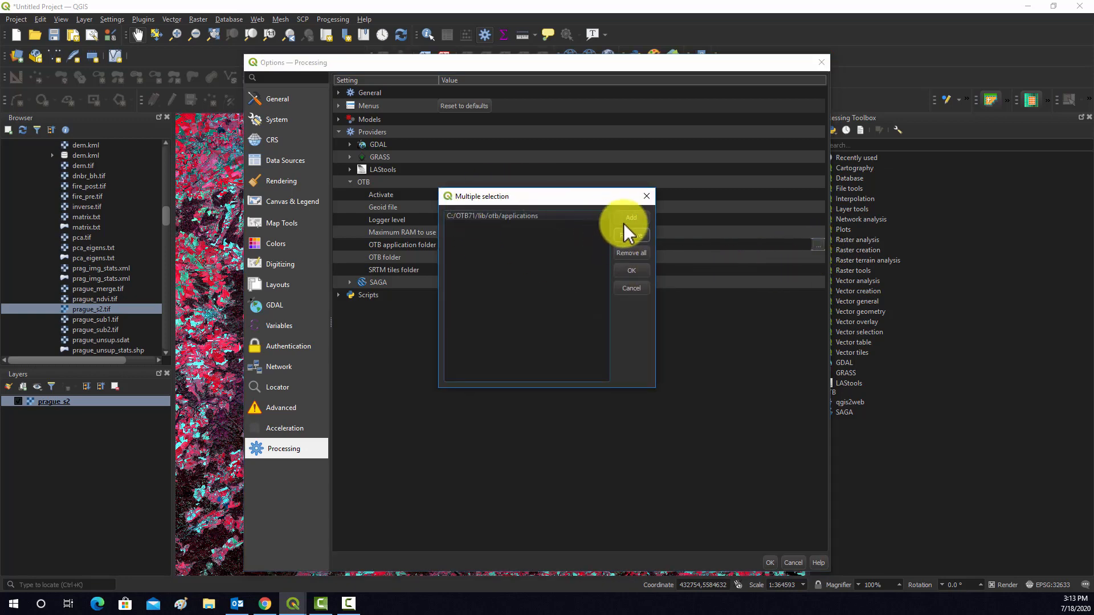
Add C:/OTB71/lib/otb/applications as the OTB application folder.
left_click(630, 218)
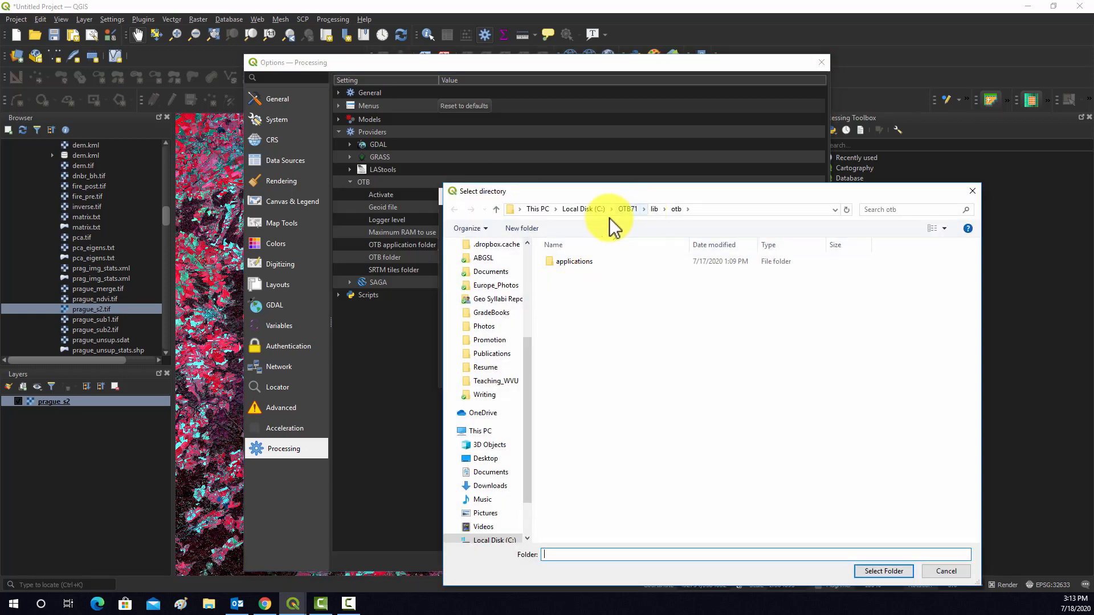
left_click(574, 209)
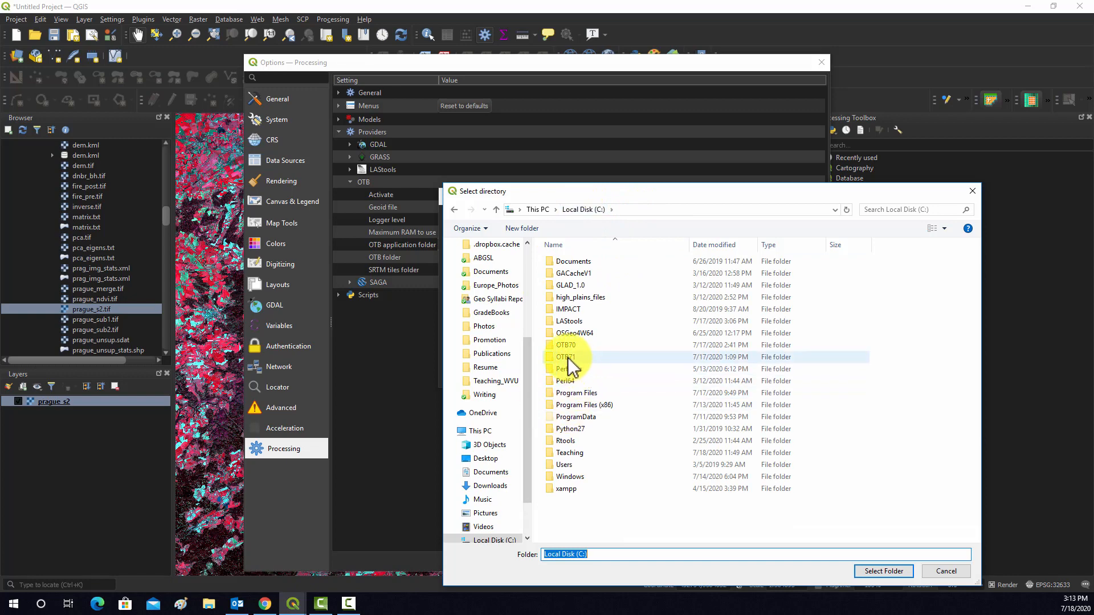
double_click(565, 357)
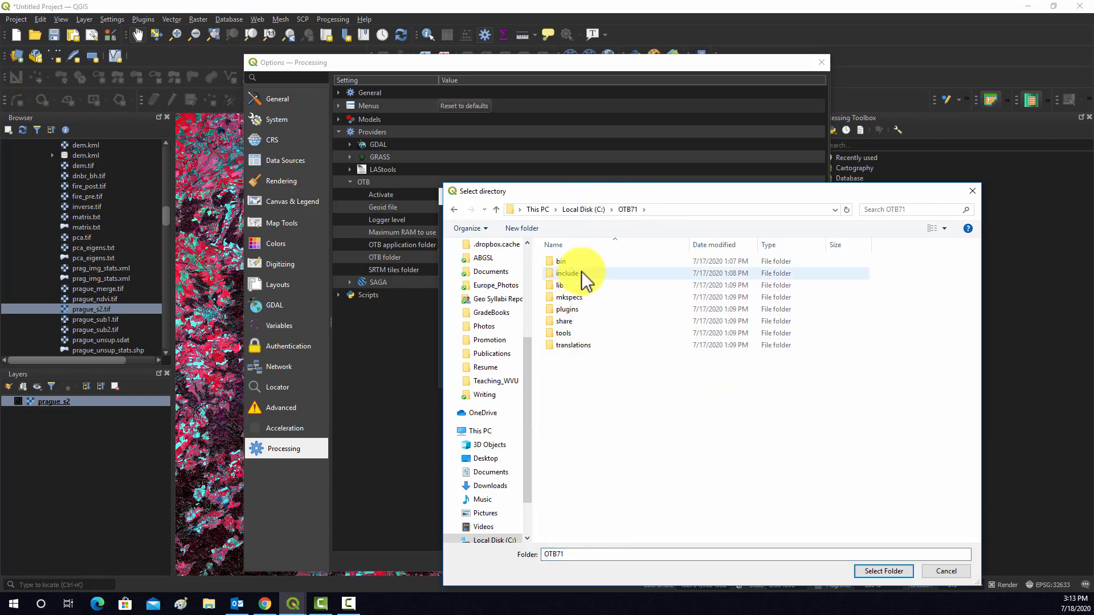
double_click(559, 284)
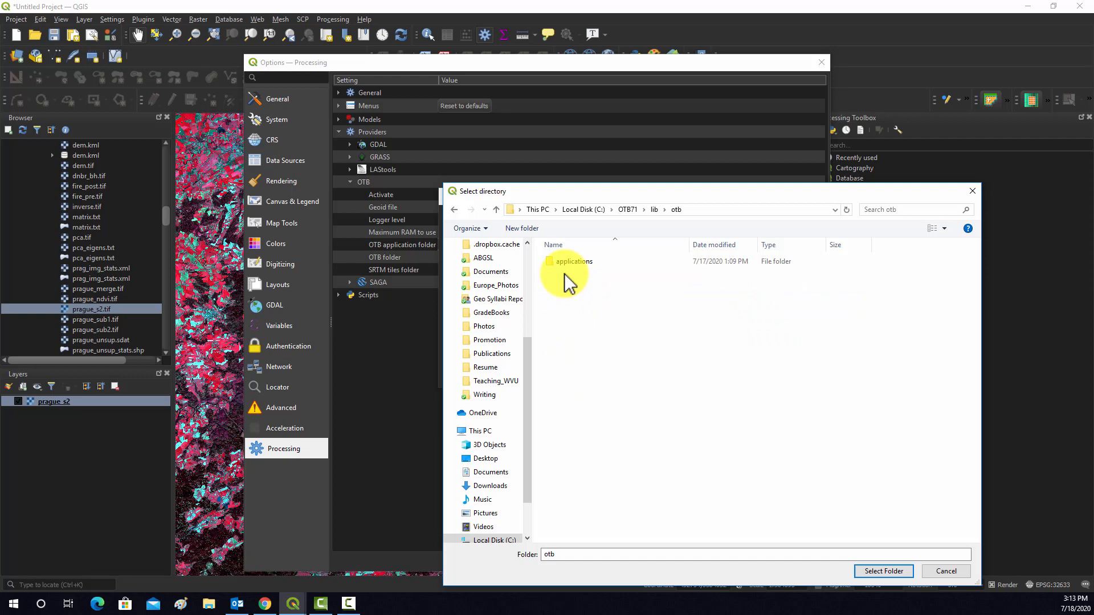
double_click(573, 261)
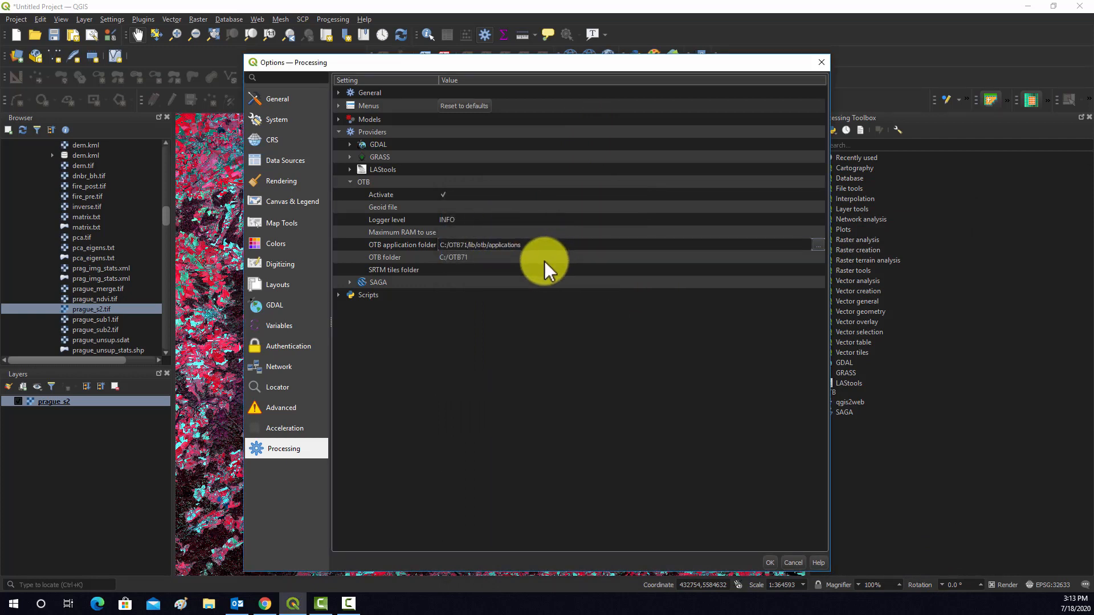
mouse_move(527, 244)
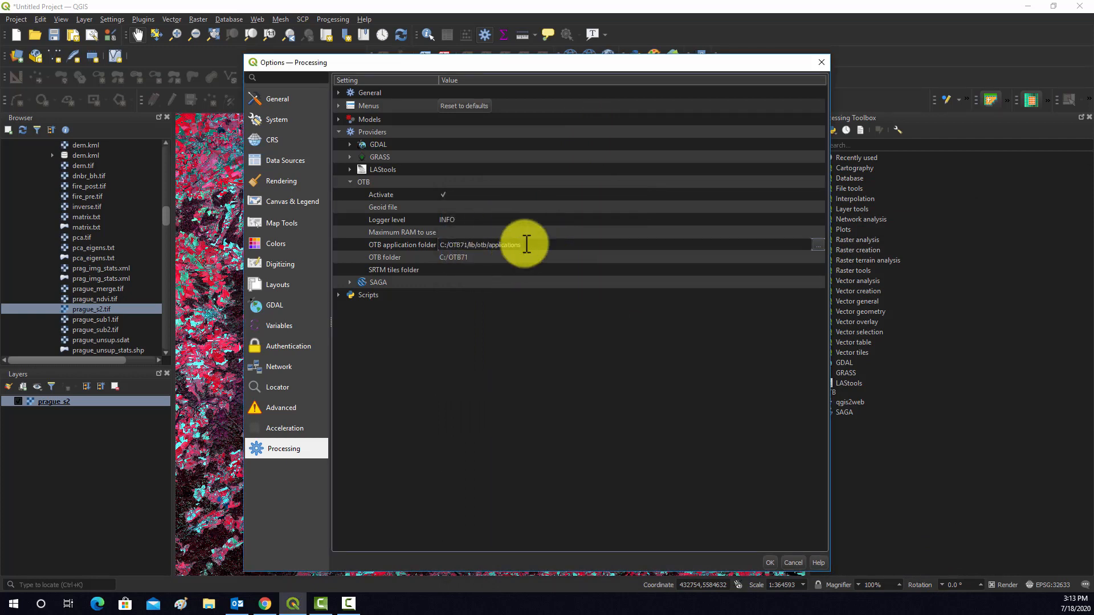
mouse_move(440, 266)
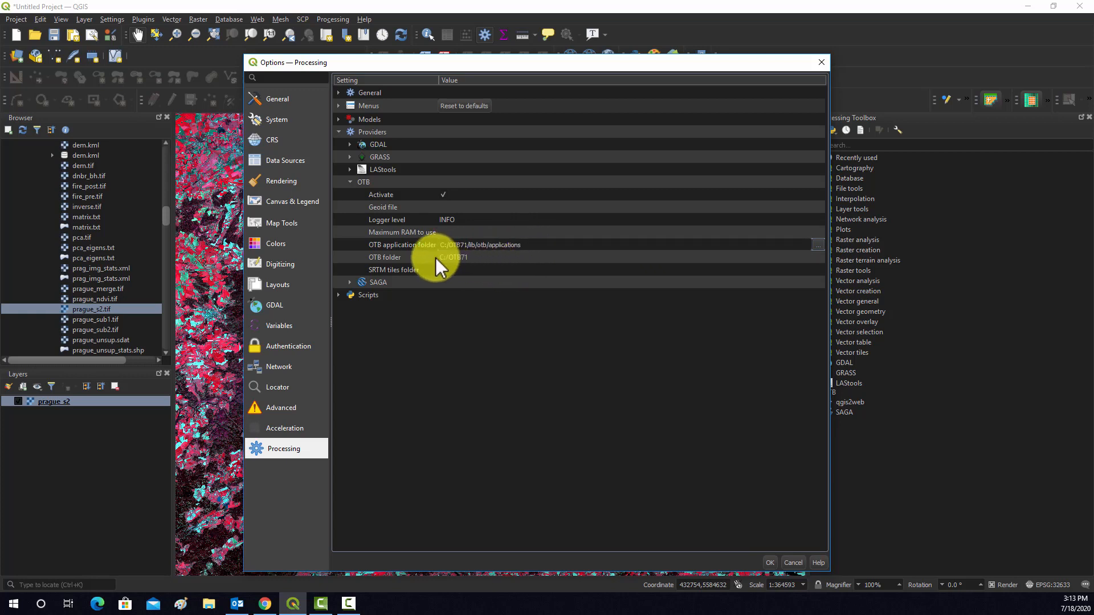
Tick Activate so the OTB provider is enabled with folder C:/OTB71.
left_click(478, 245)
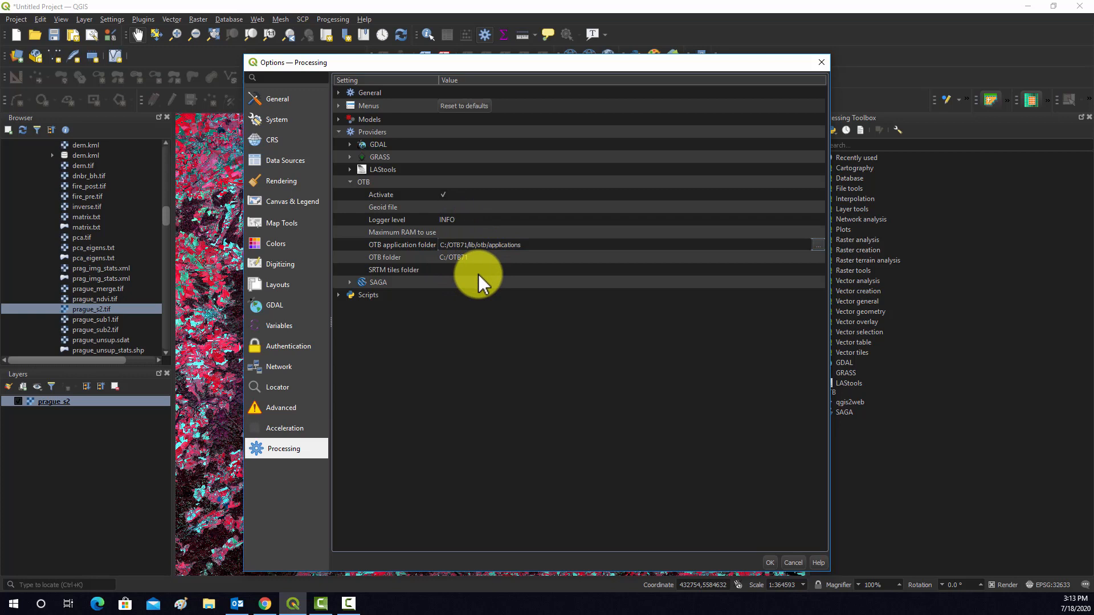
mouse_move(468, 272)
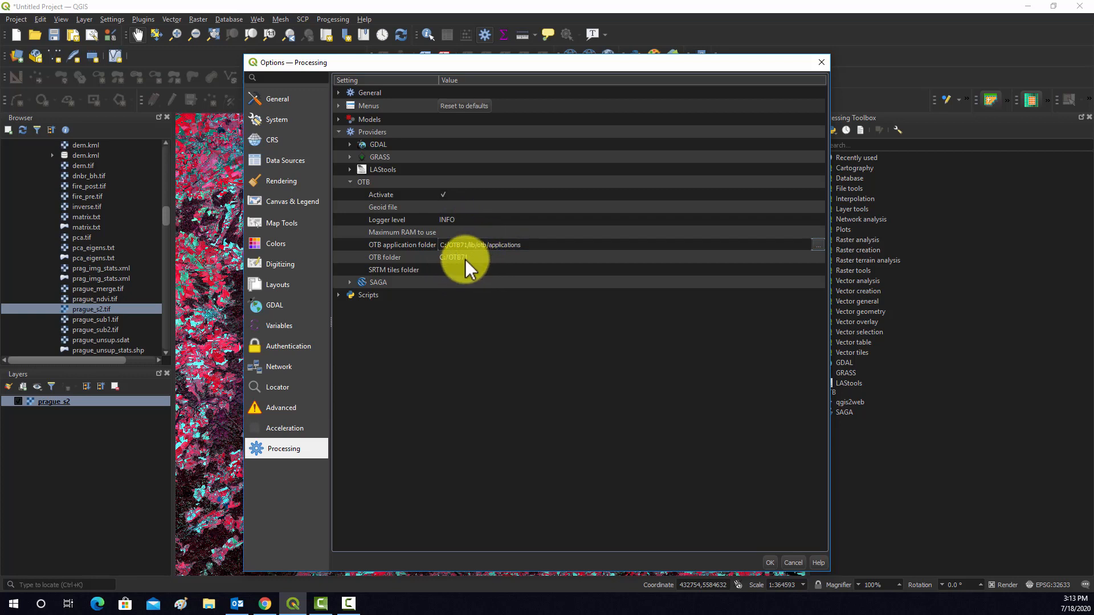
mouse_move(480, 267)
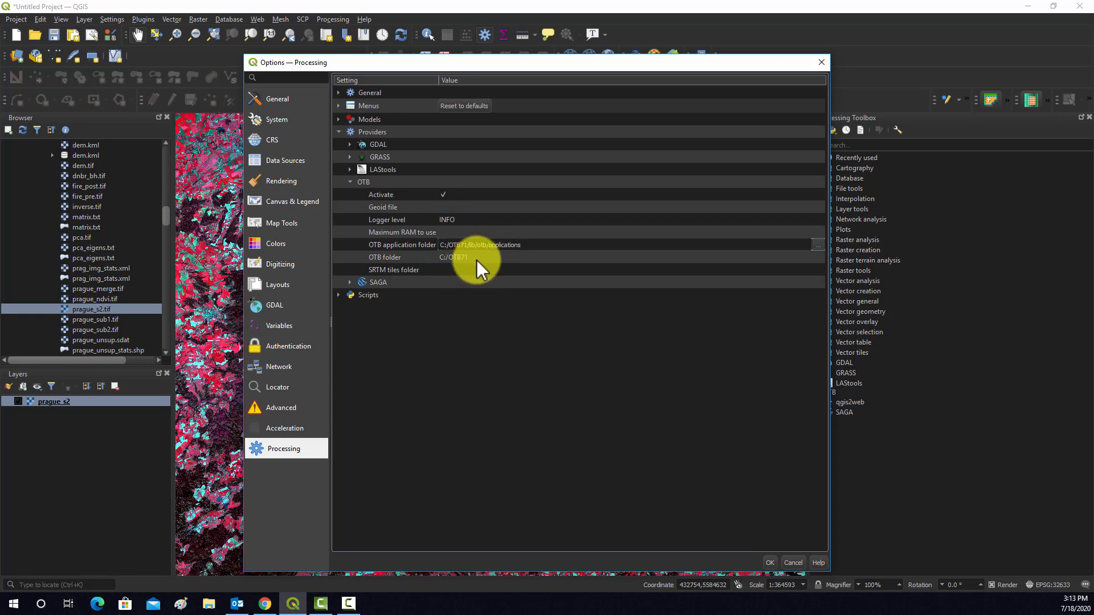
left_click(442, 194)
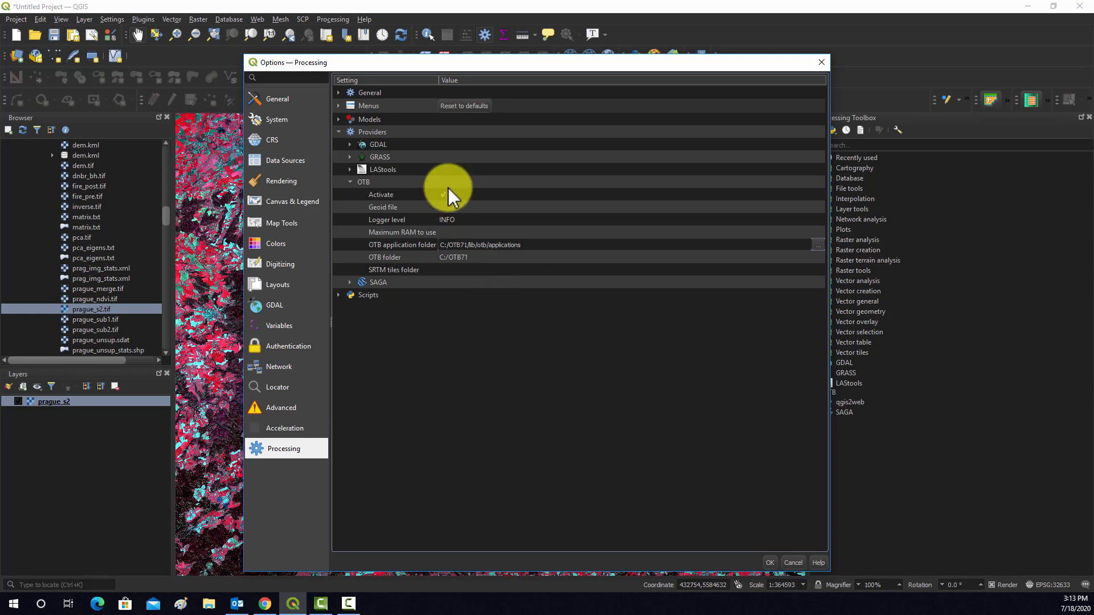
left_click(442, 193)
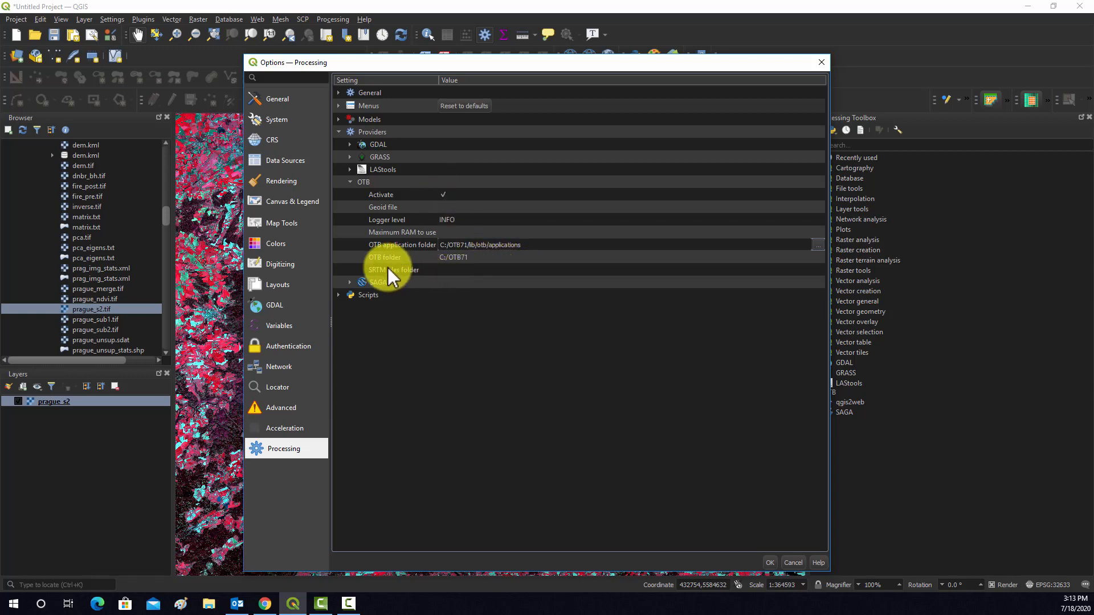
mouse_move(457, 283)
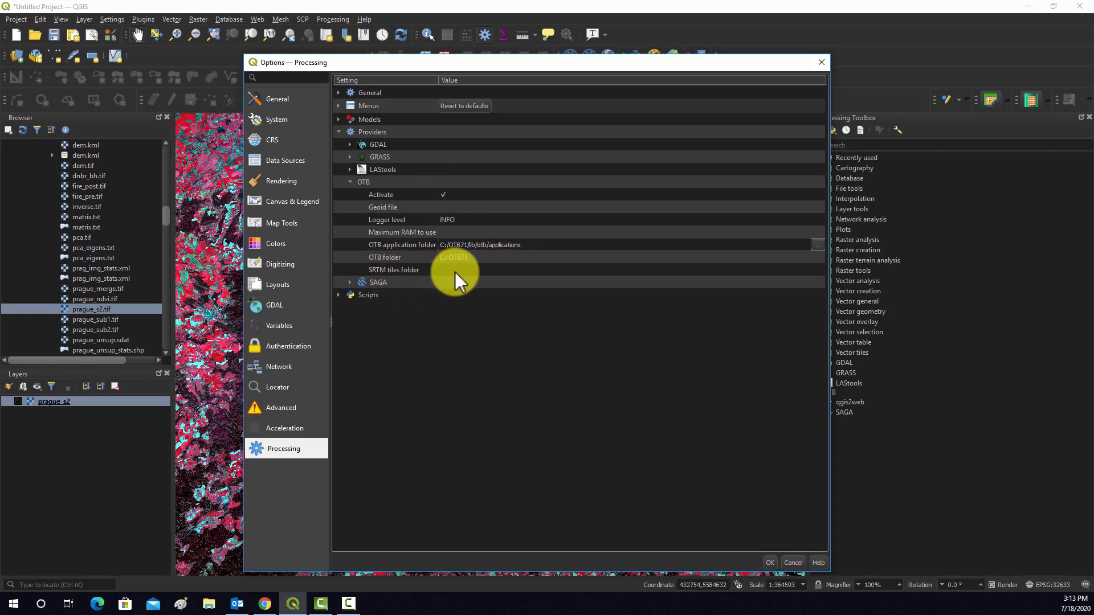
mouse_move(426, 276)
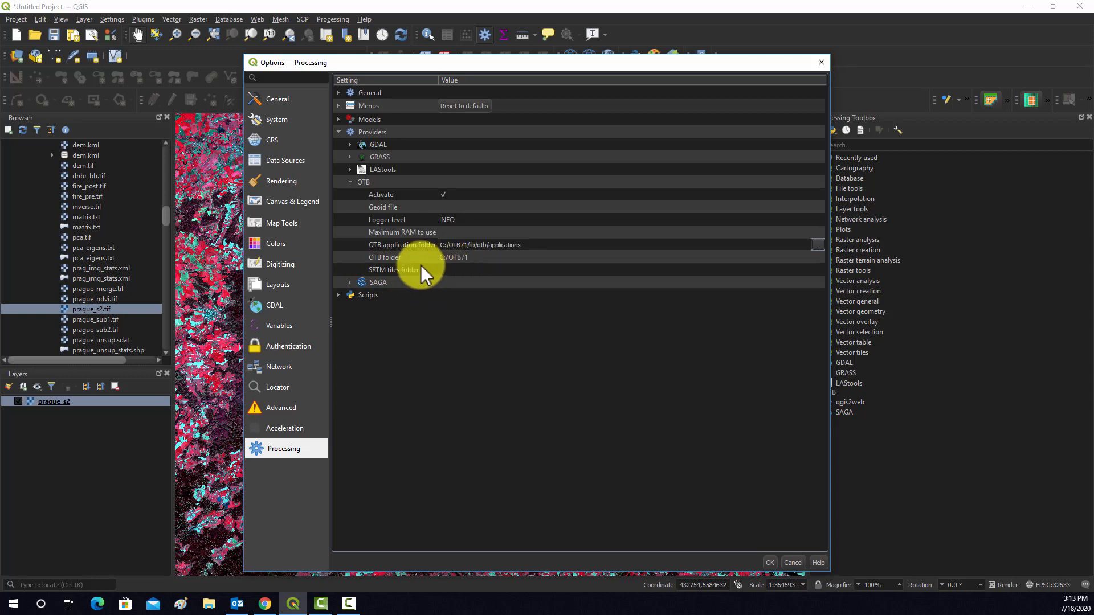
mouse_move(453, 280)
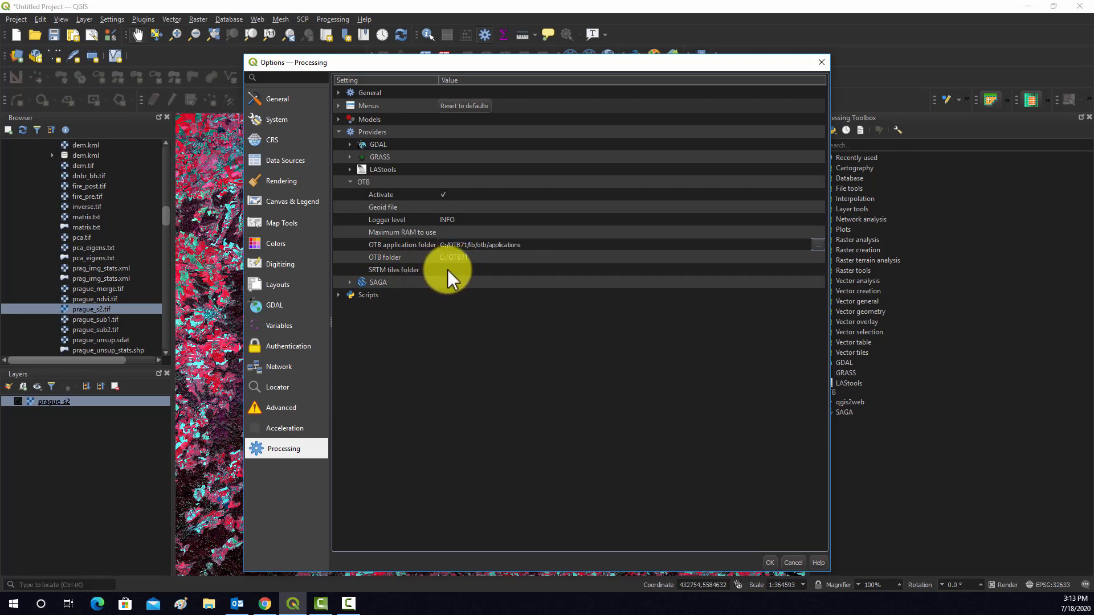
mouse_move(446, 270)
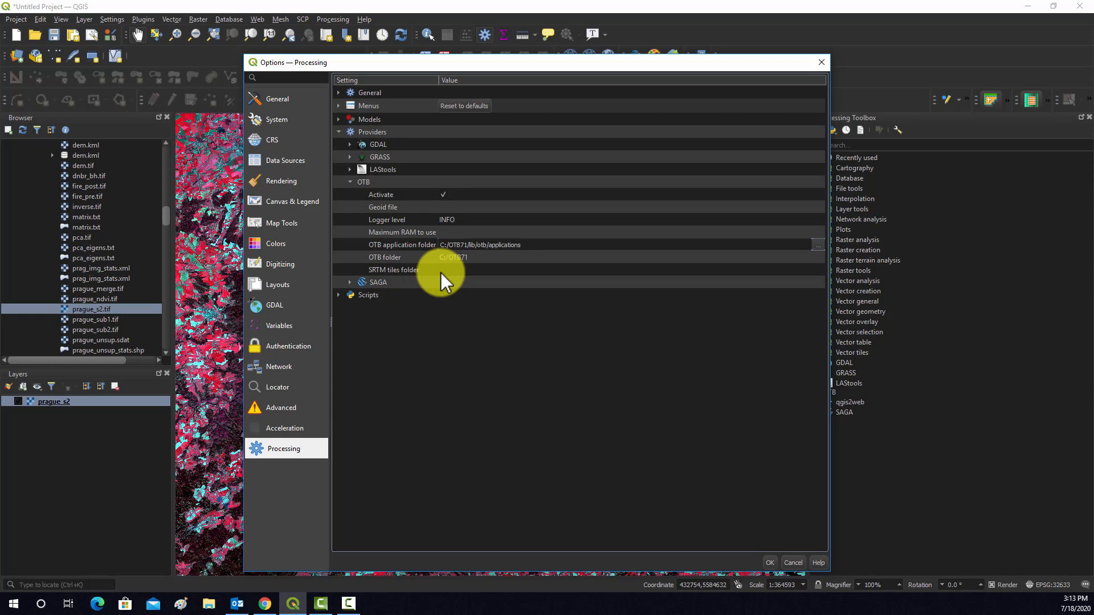
mouse_move(453, 272)
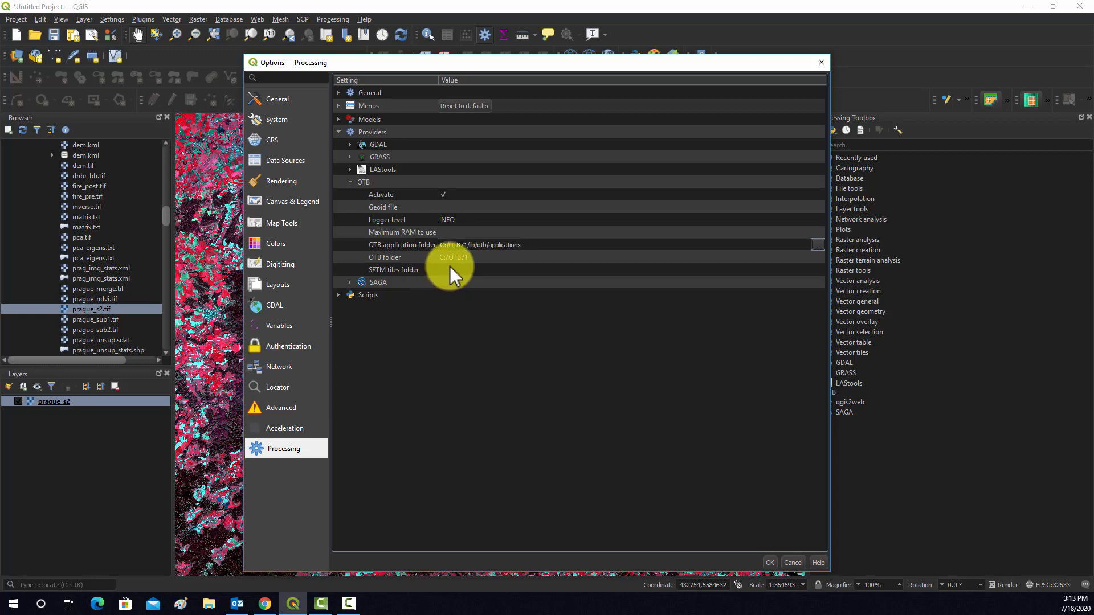
mouse_move(478, 275)
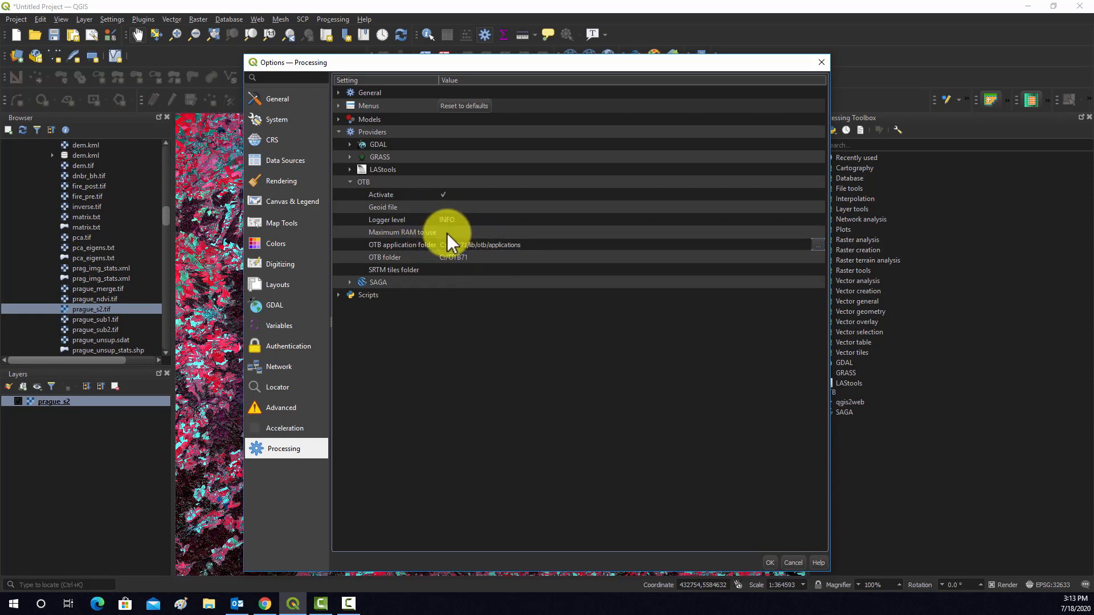
mouse_move(530, 188)
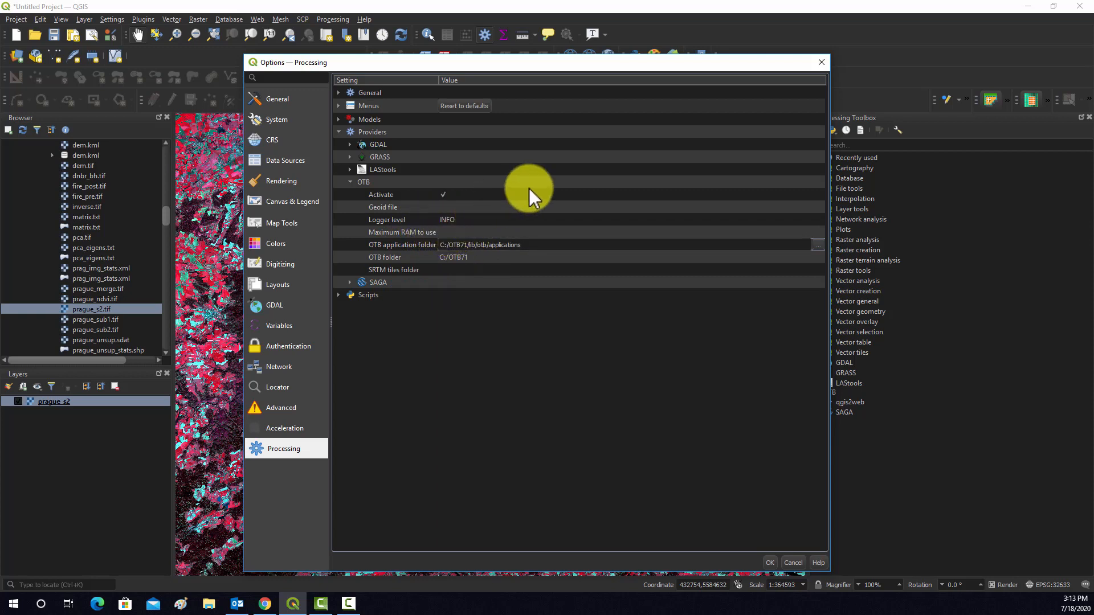
mouse_move(716, 225)
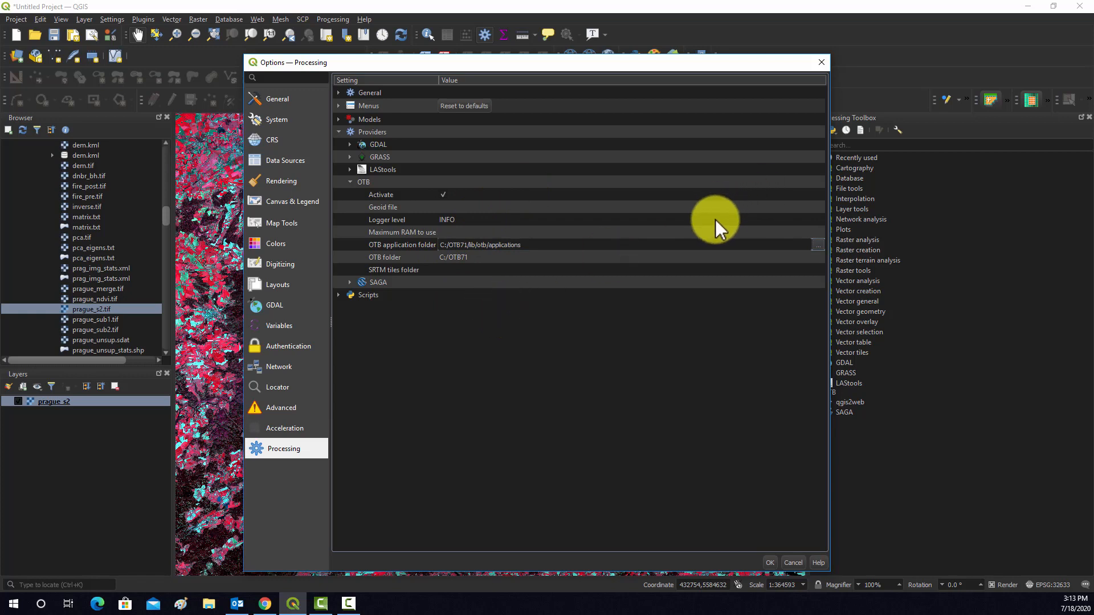
mouse_move(736, 241)
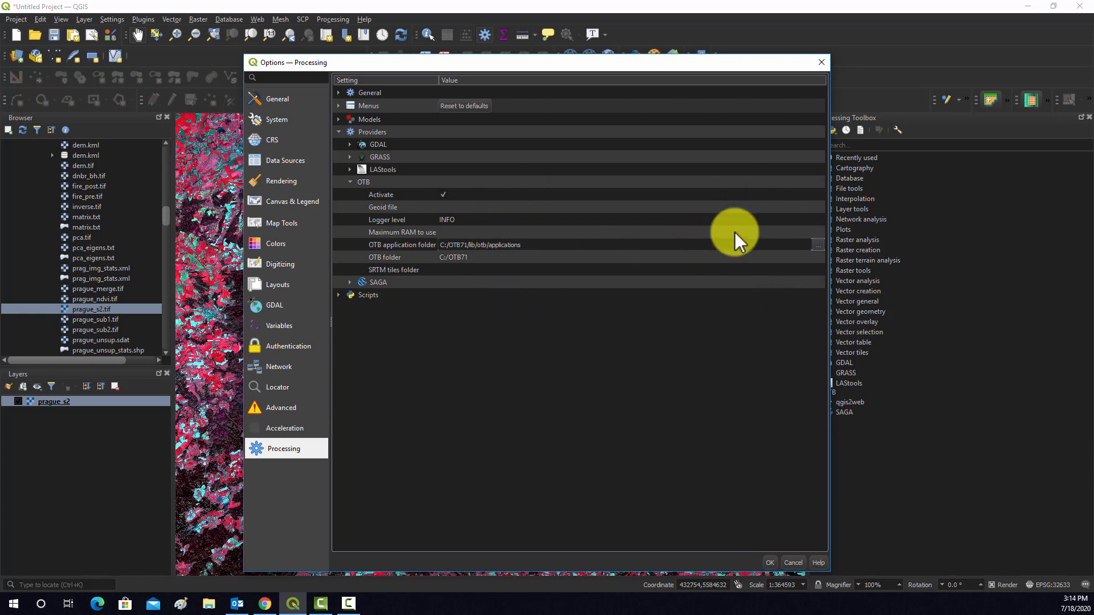
mouse_move(813, 167)
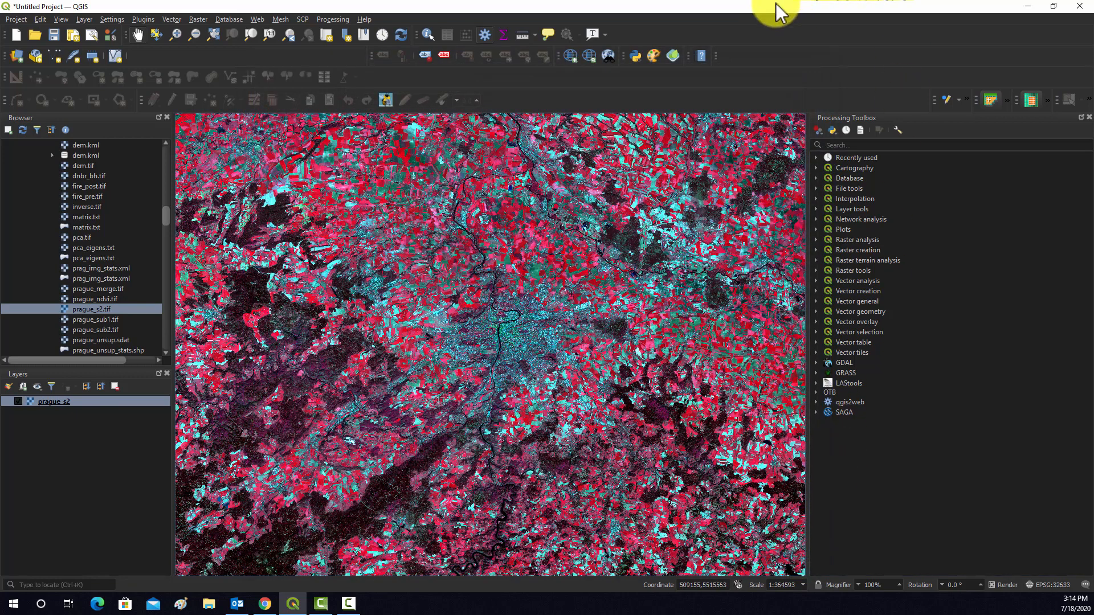
mouse_move(836, 429)
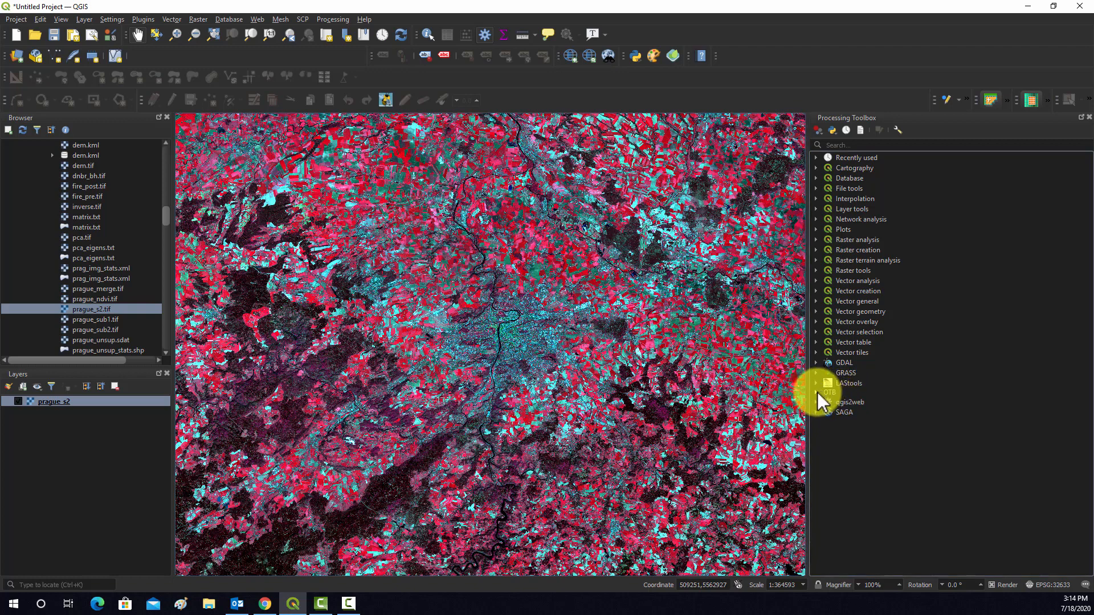
Expand the OTB provider in the Processing Toolbox to list its tool categories.
left_click(816, 392)
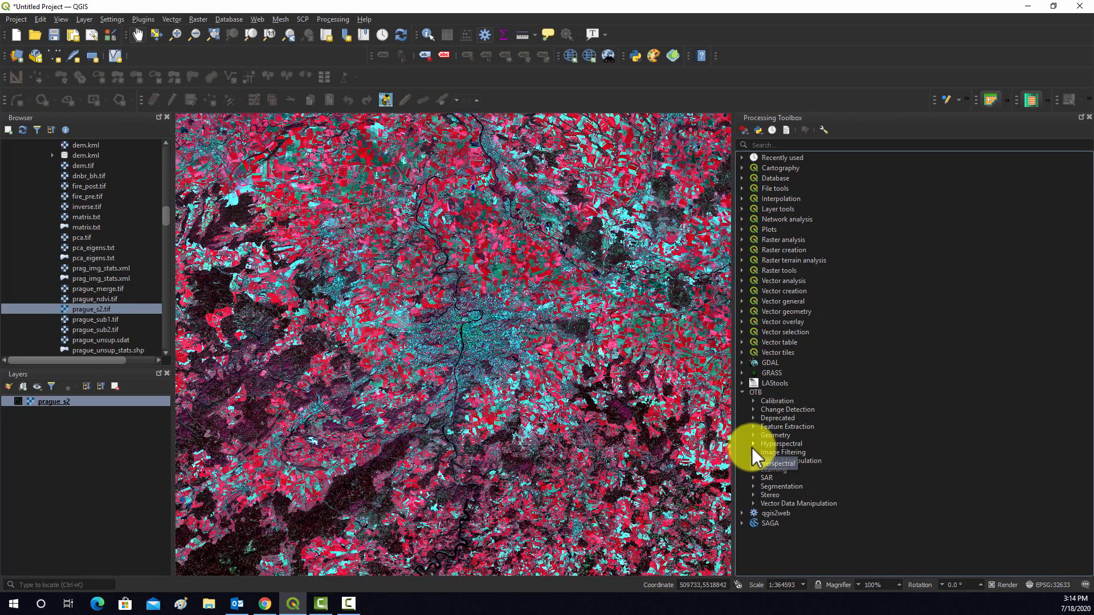
mouse_move(920, 489)
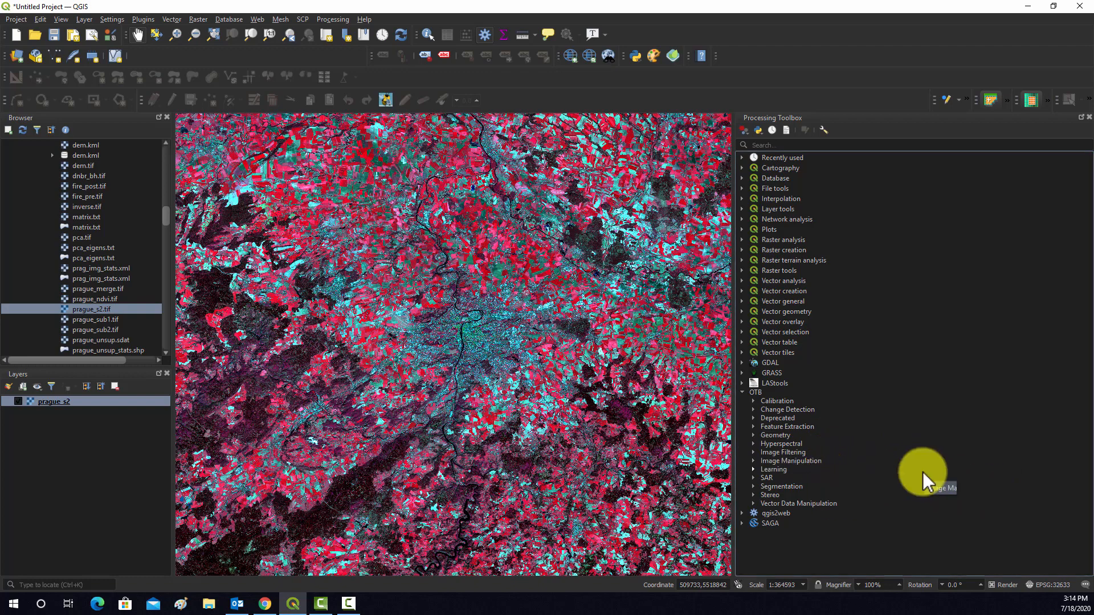
mouse_move(837, 377)
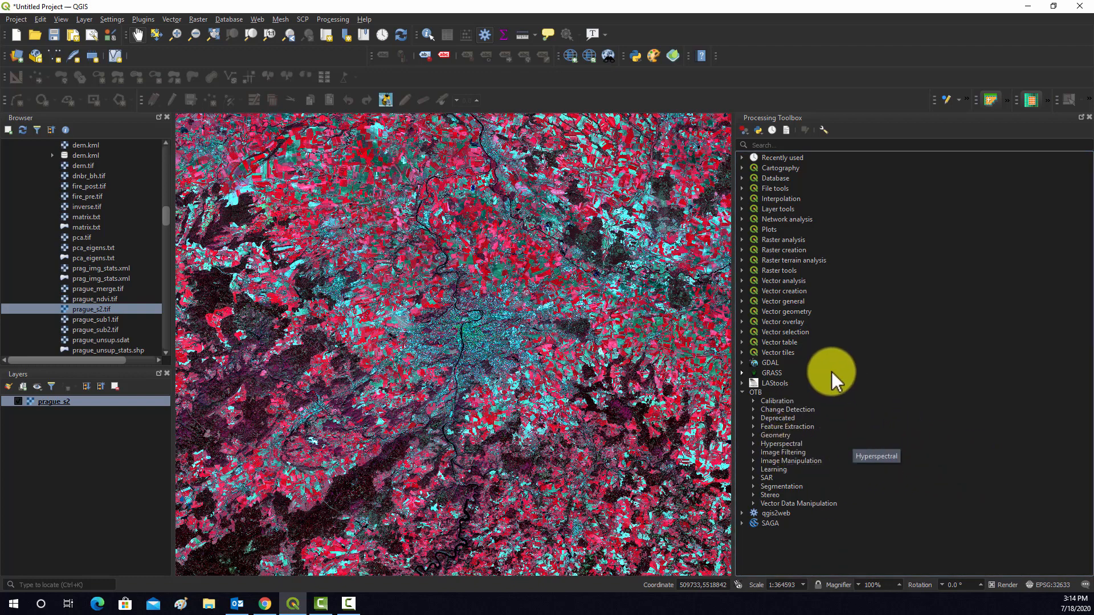
mouse_move(861, 504)
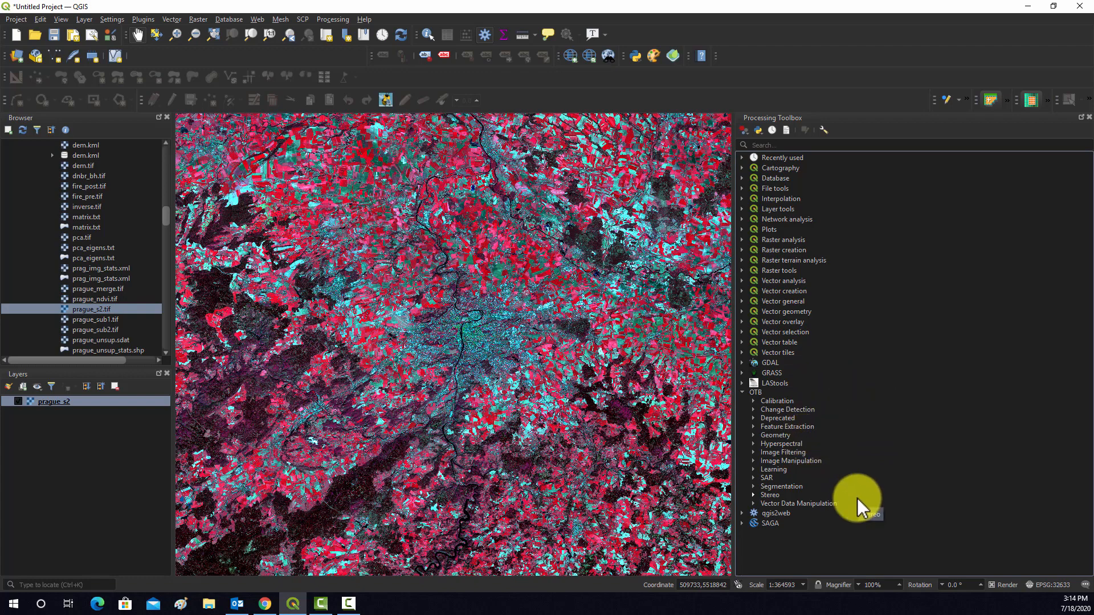
mouse_move(750, 447)
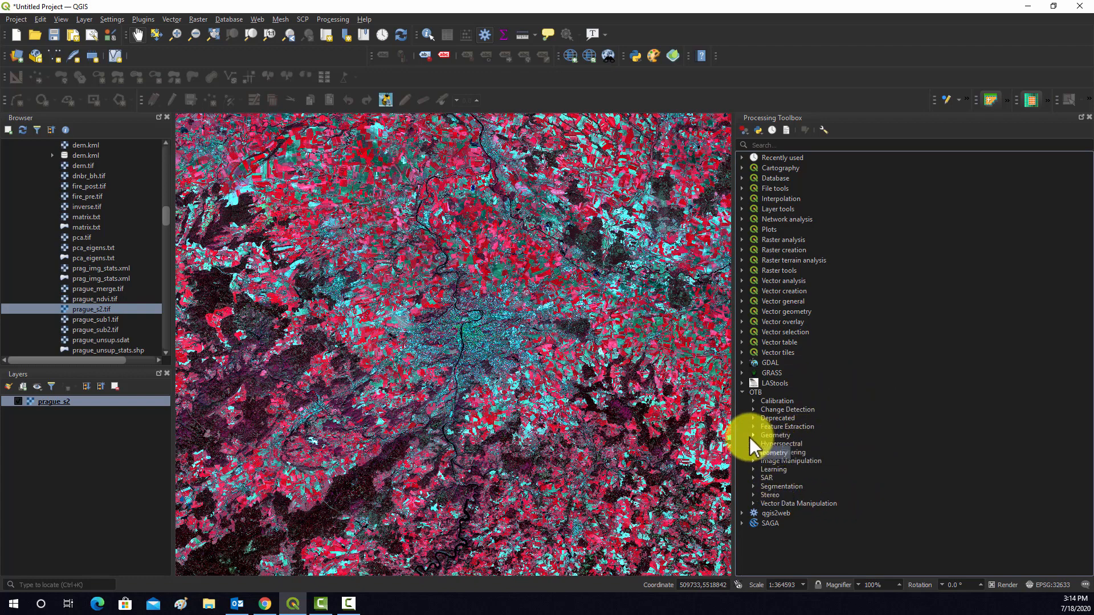
mouse_move(927, 450)
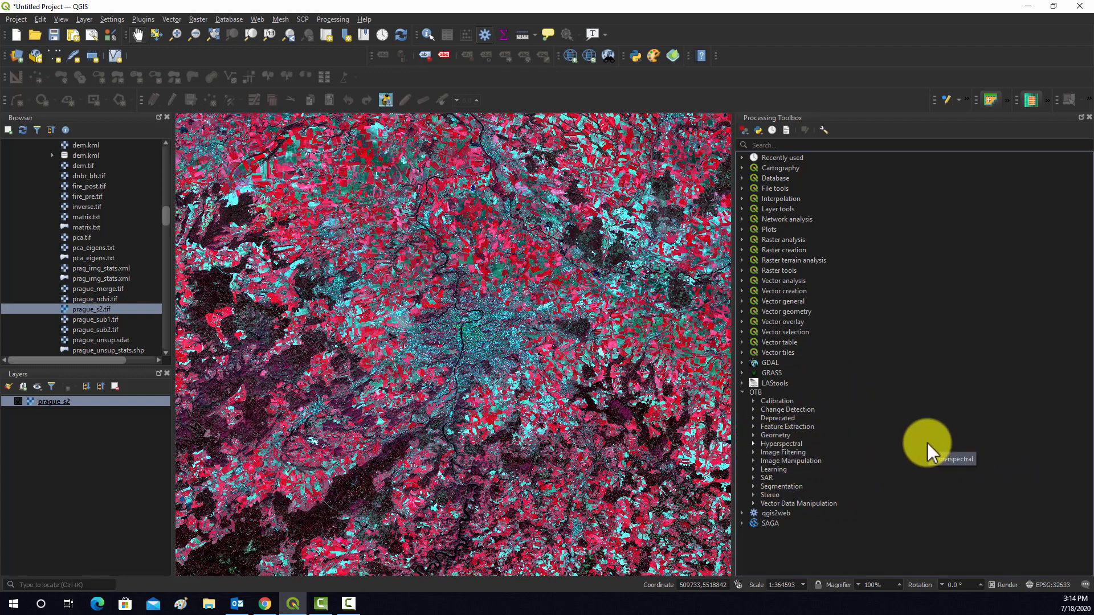
mouse_move(809, 478)
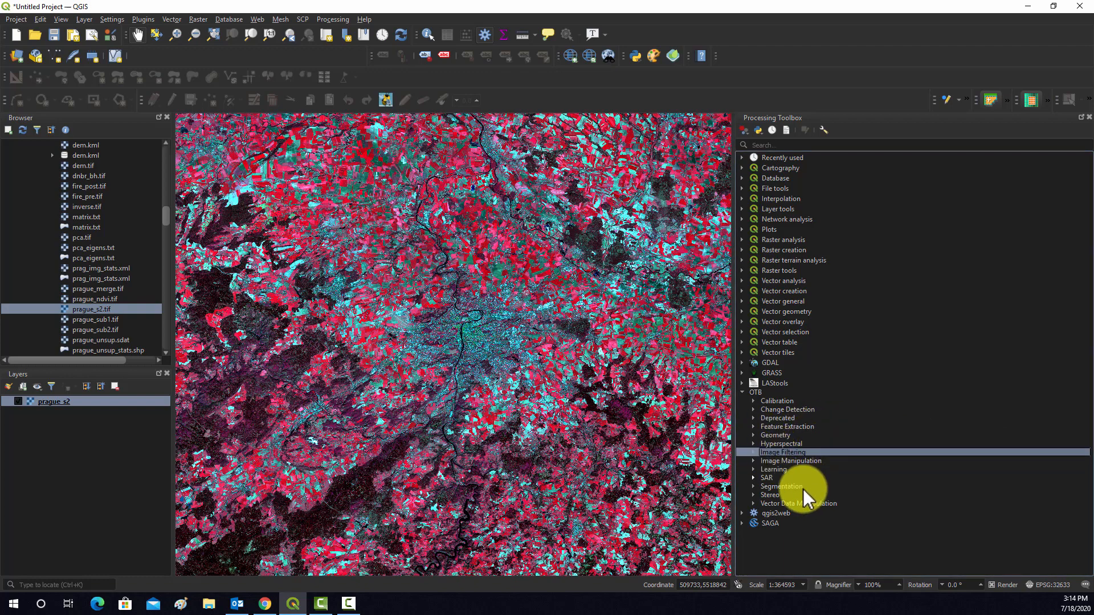
mouse_move(780, 452)
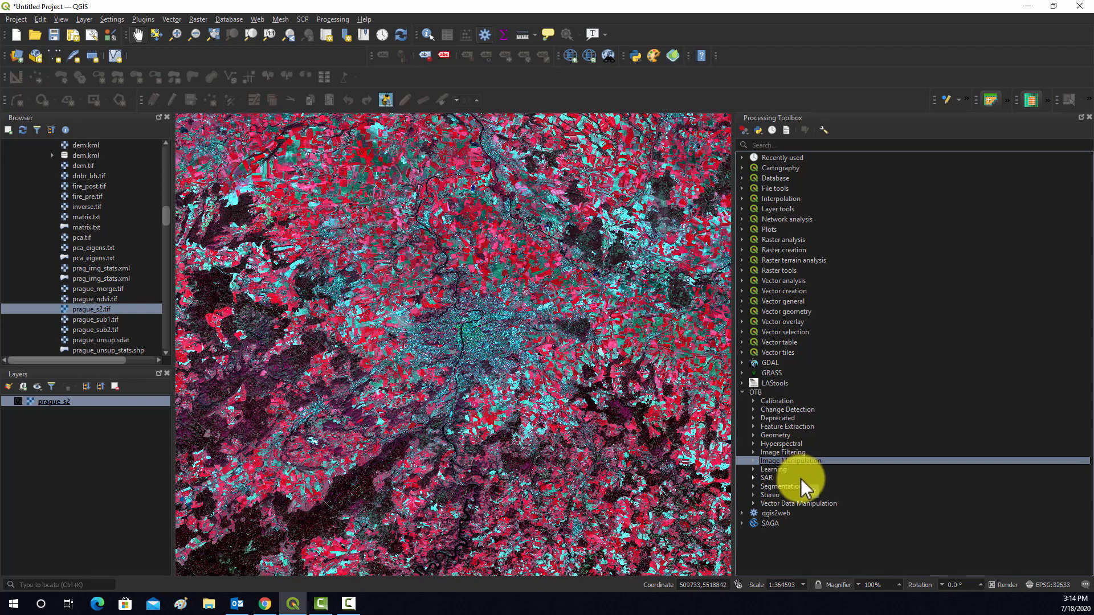
mouse_move(789, 450)
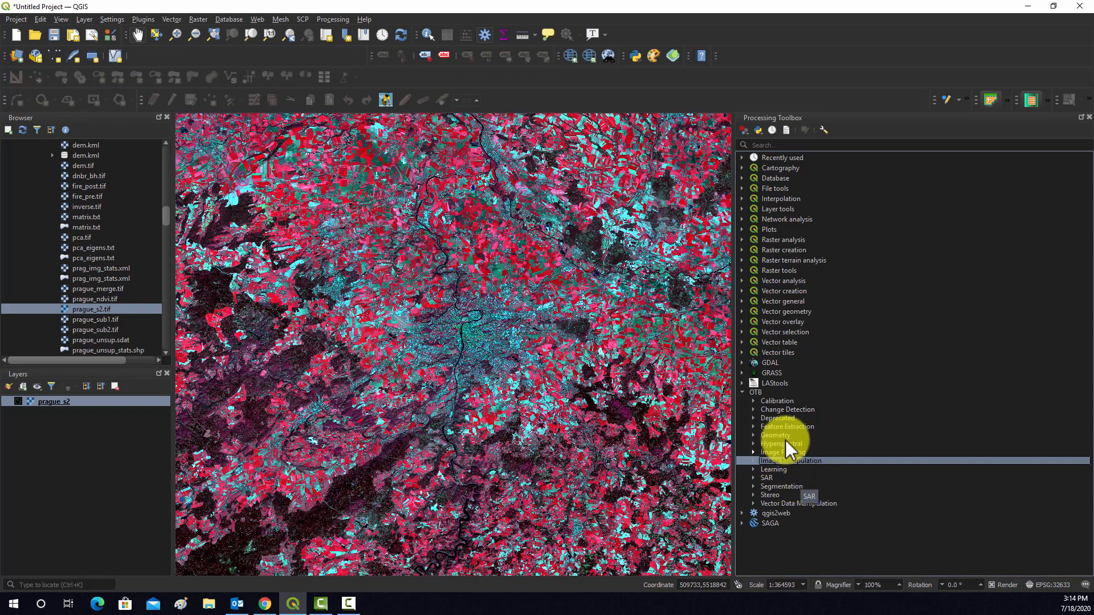
mouse_move(806, 461)
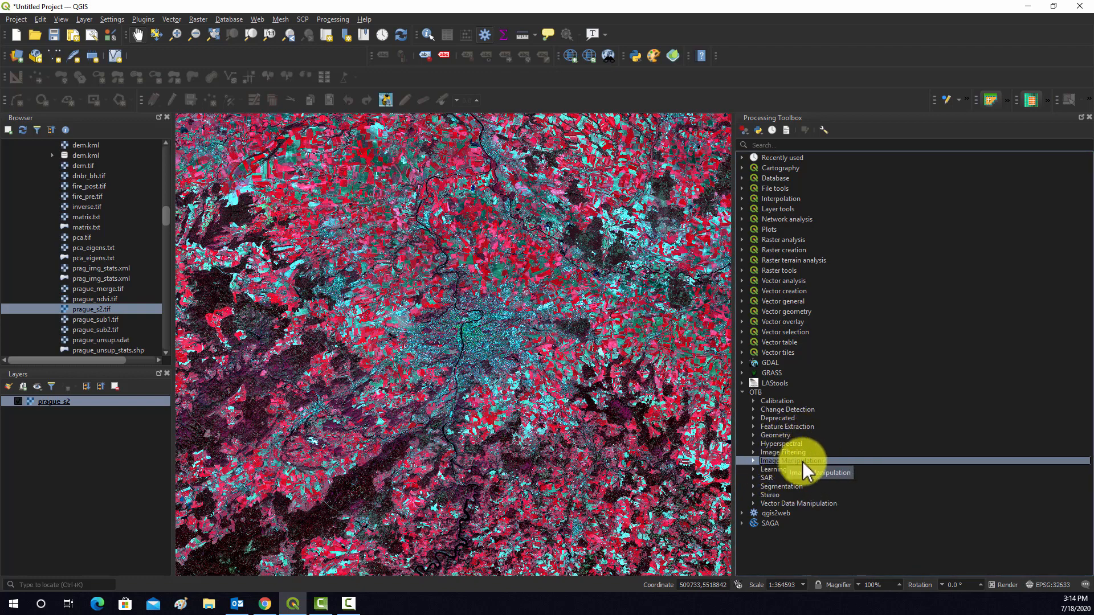
mouse_move(896, 522)
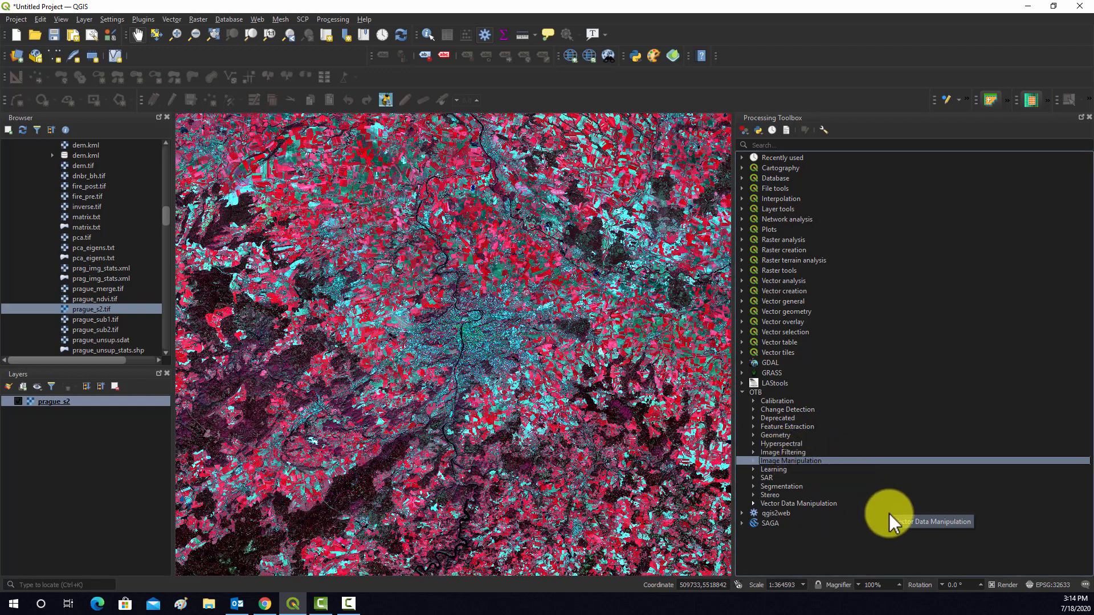
mouse_move(767, 486)
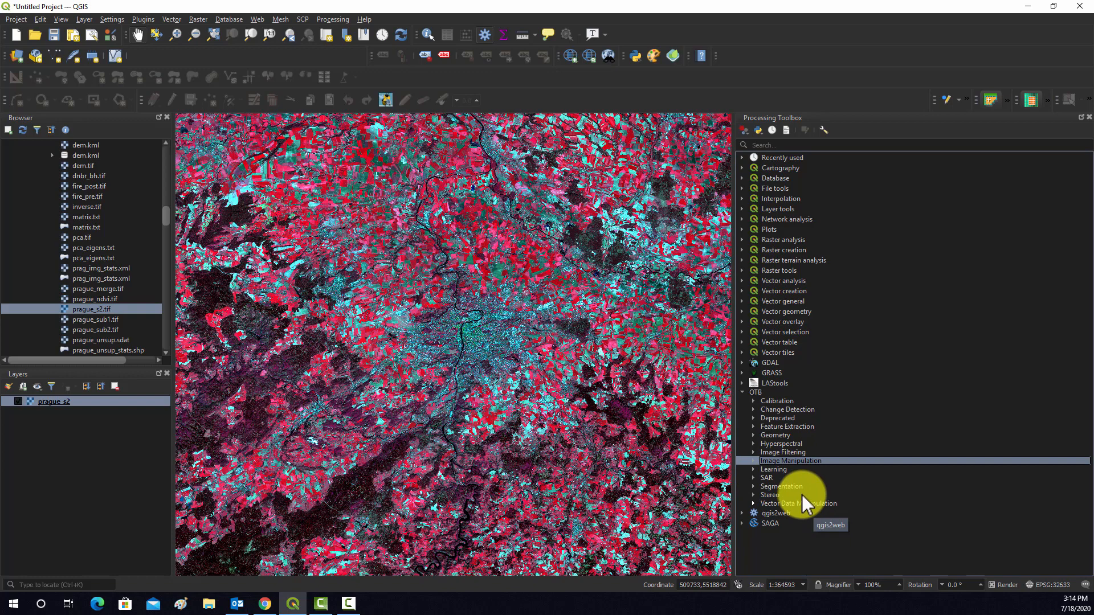
mouse_move(803, 496)
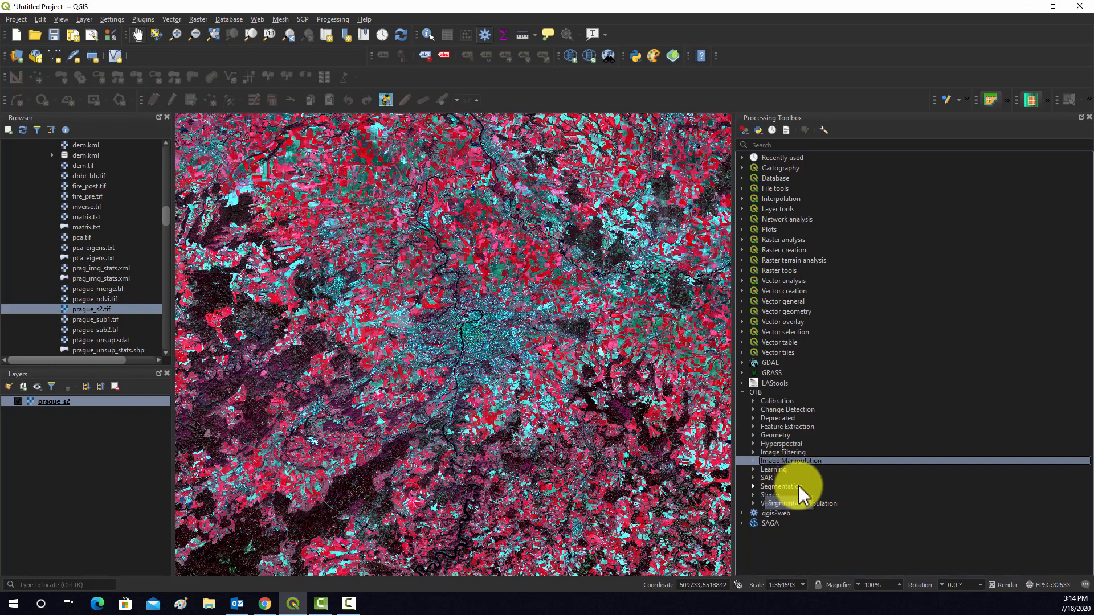
mouse_move(962, 583)
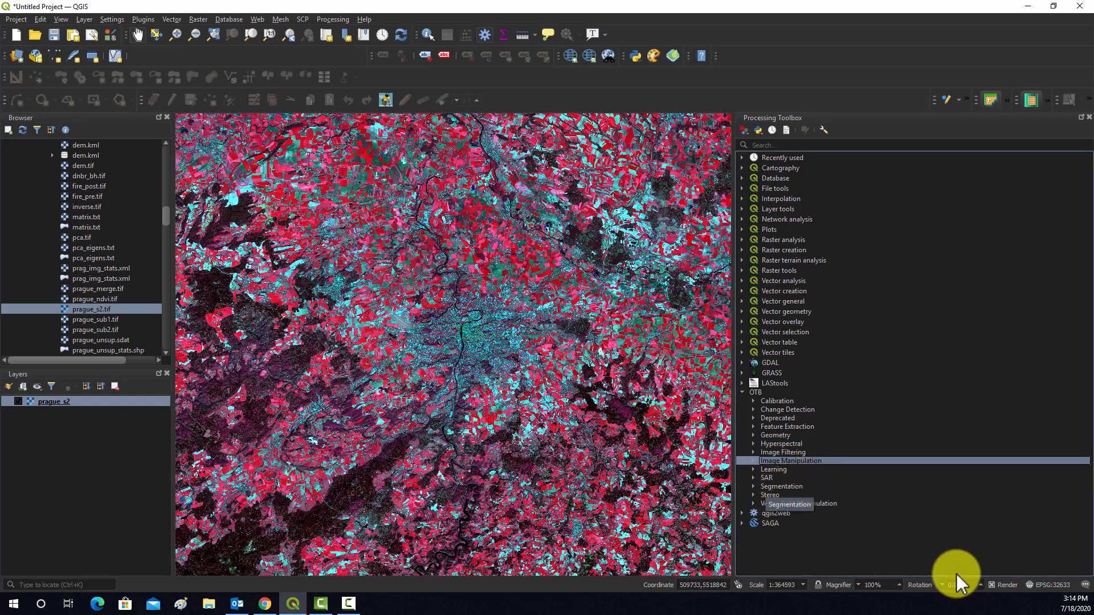
mouse_move(800, 503)
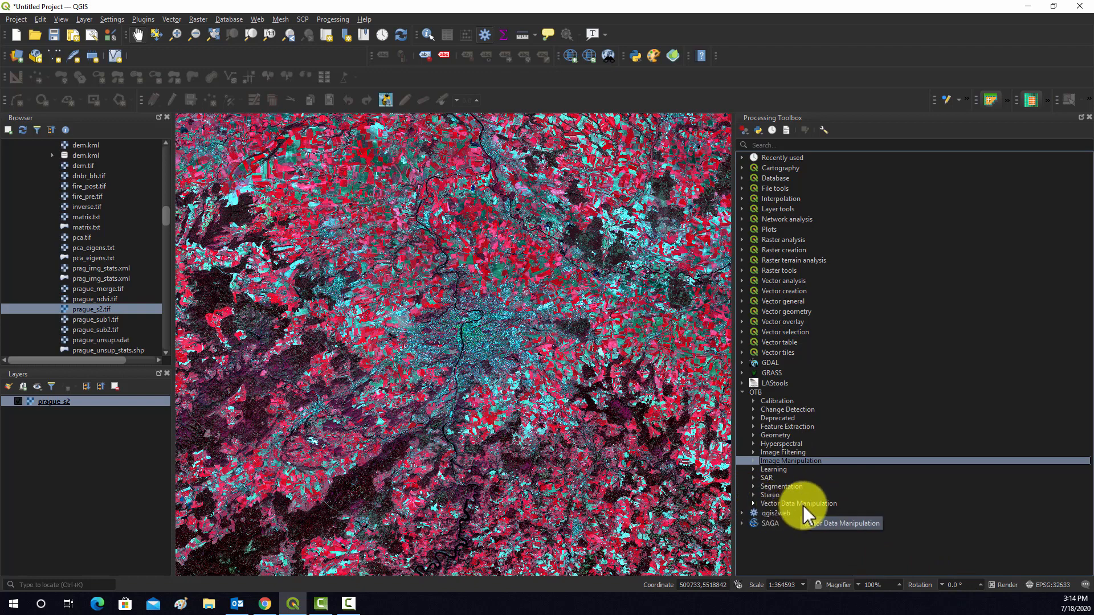
mouse_move(863, 437)
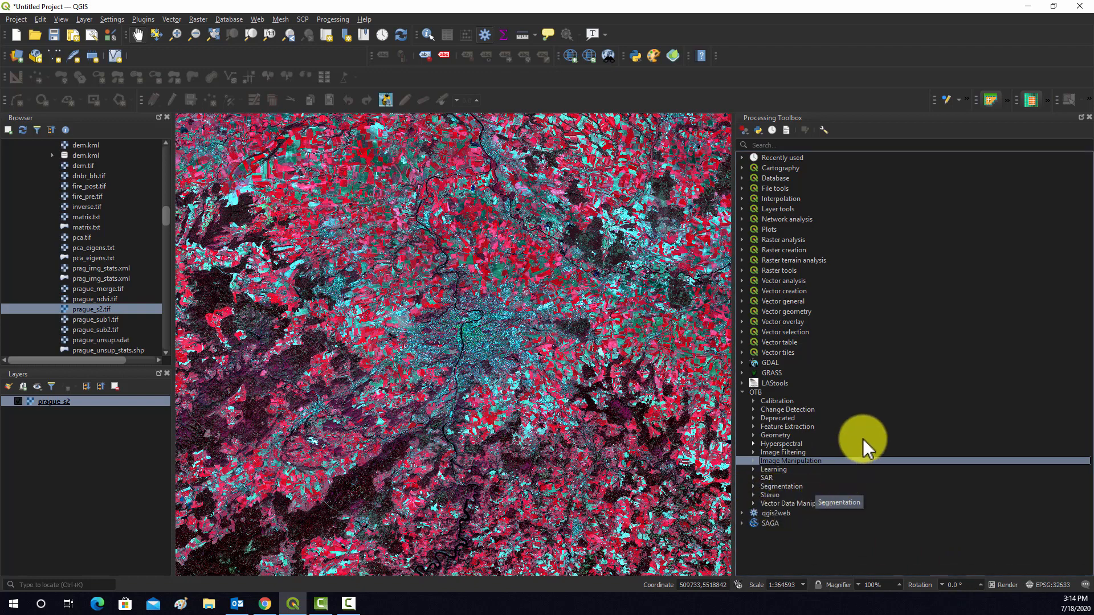
mouse_move(867, 424)
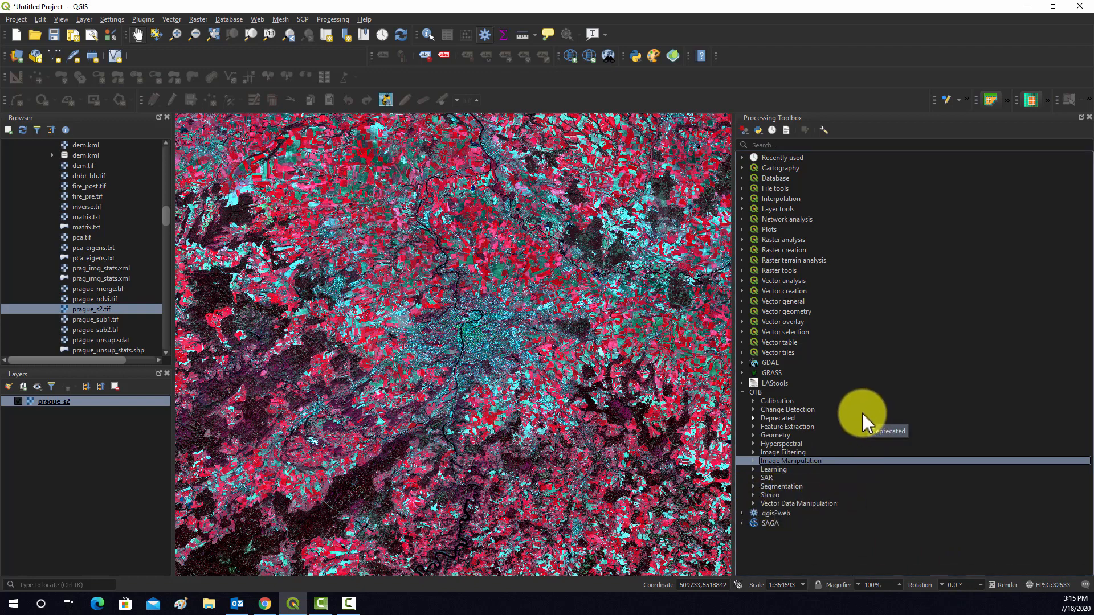
mouse_move(801, 411)
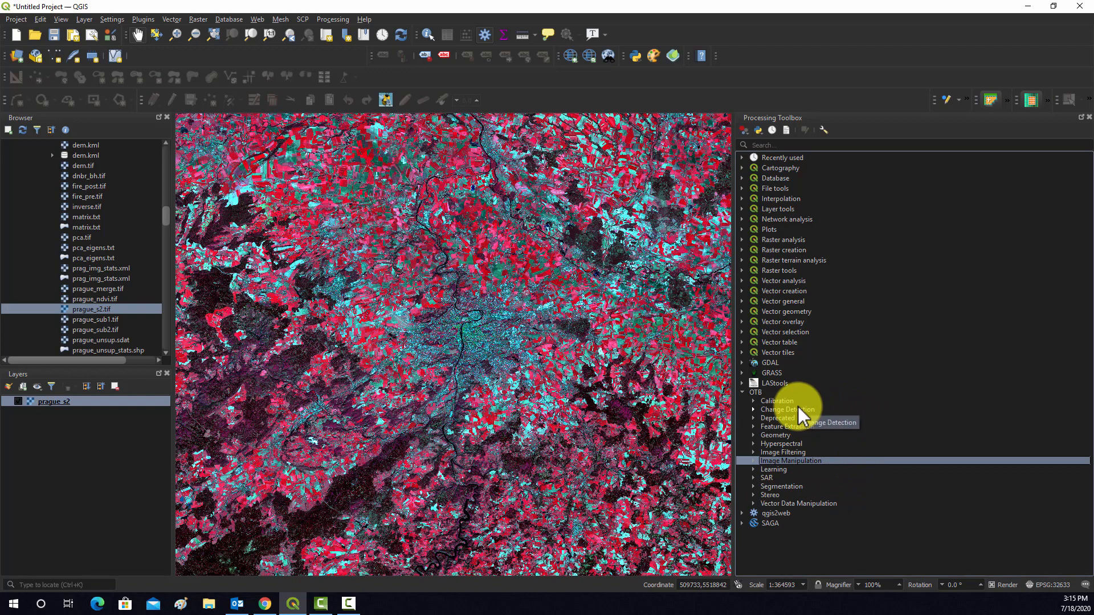